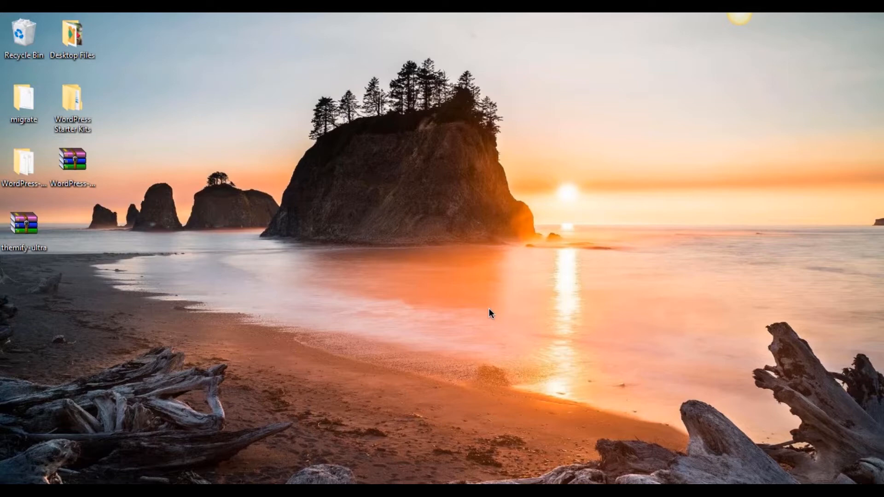
mouse_move(459, 322)
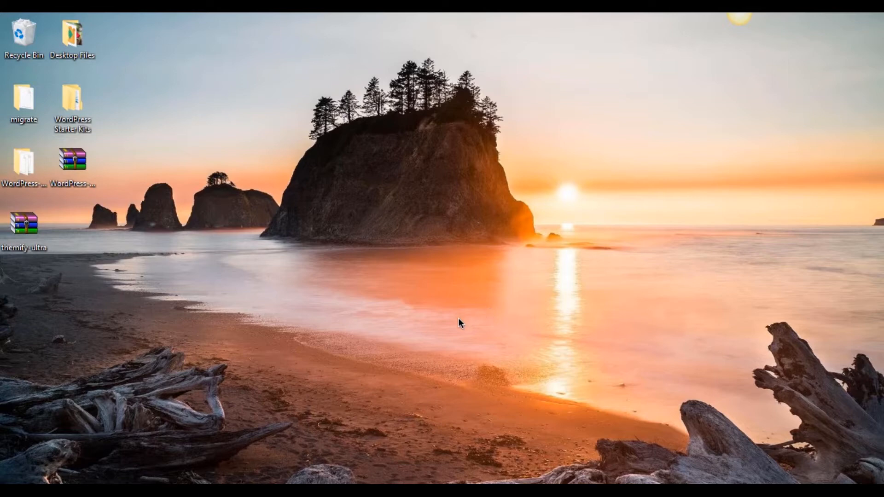
mouse_move(412, 332)
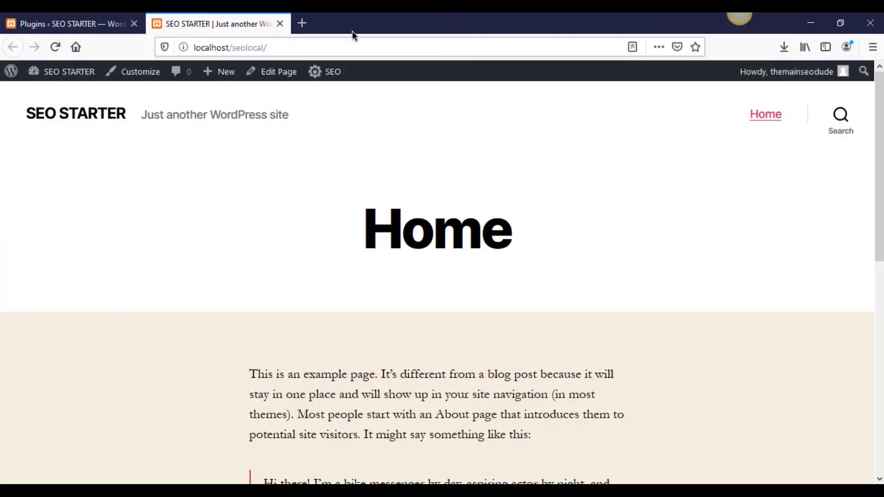
left_click(302, 23)
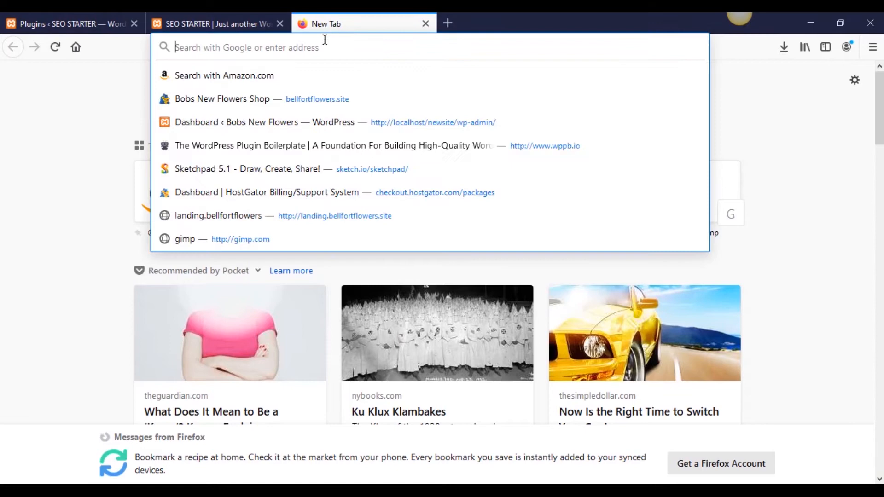
type("themify.me")
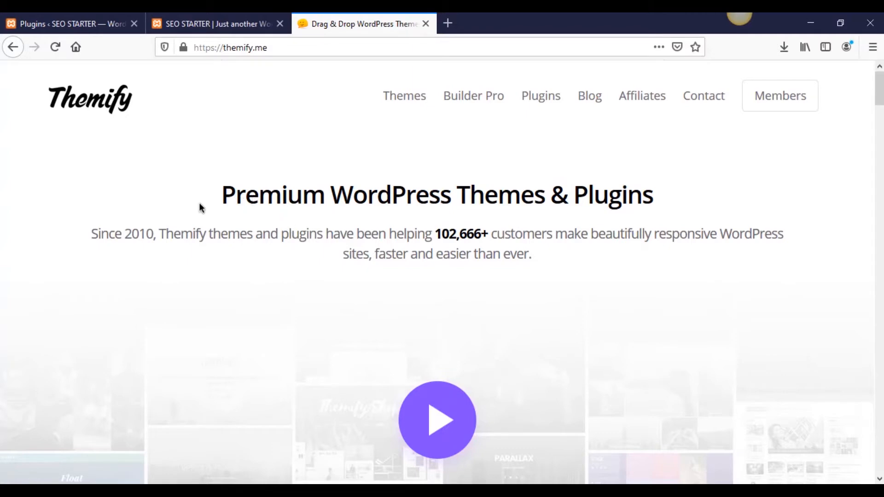
scroll("down", 3)
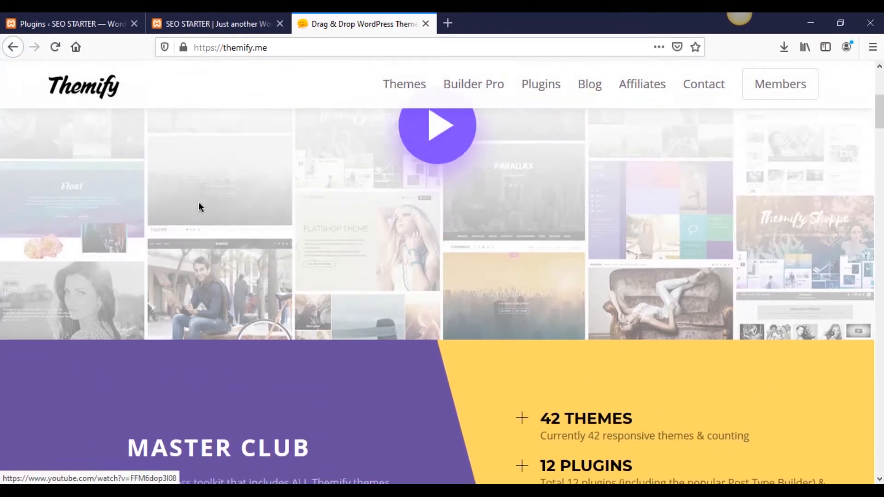
scroll("up", 3)
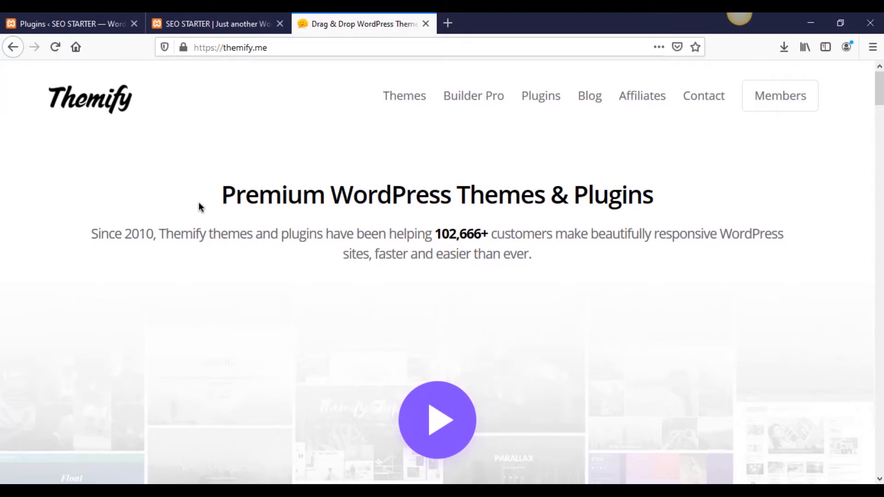
scroll("down", 3)
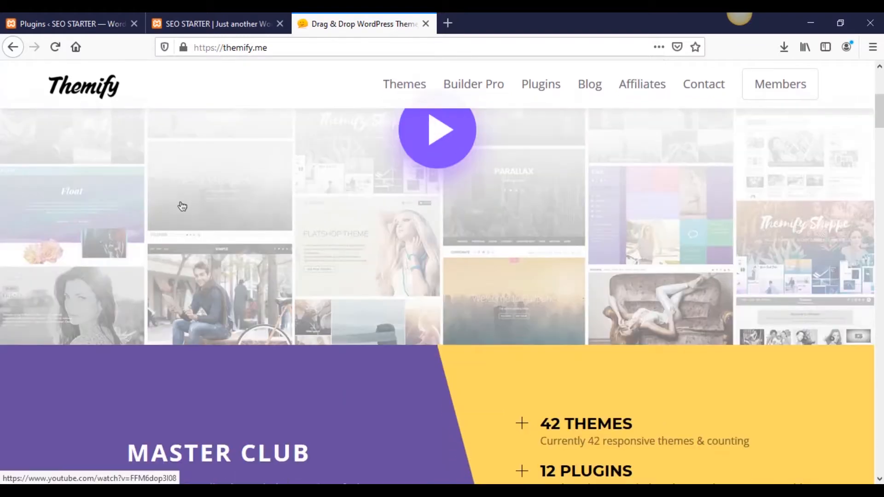
scroll("down", 3)
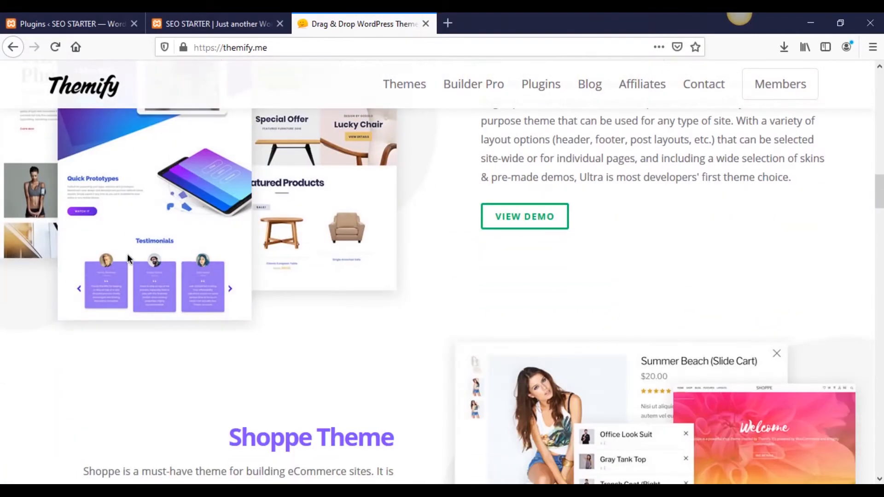
scroll("down", 3)
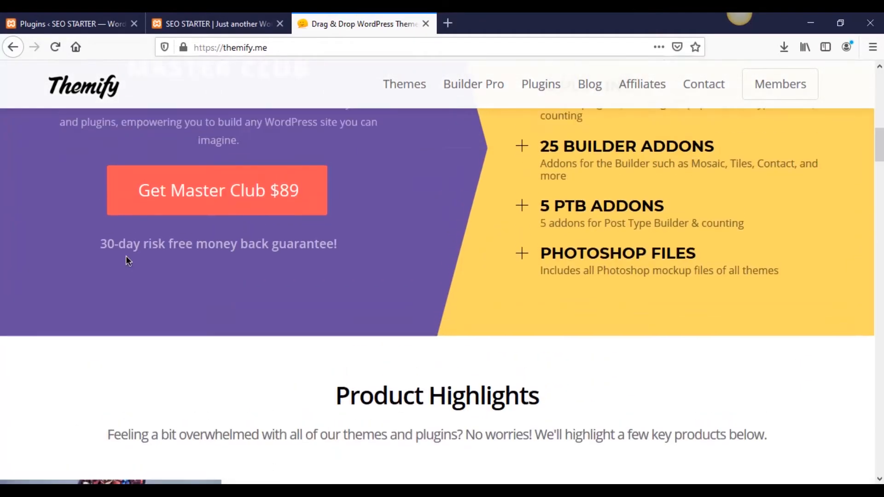
scroll("up", 3)
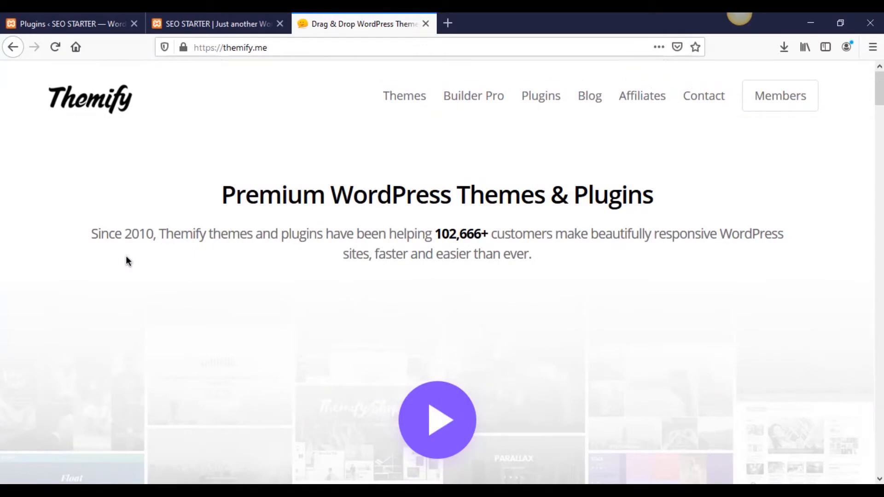
mouse_move(437, 420)
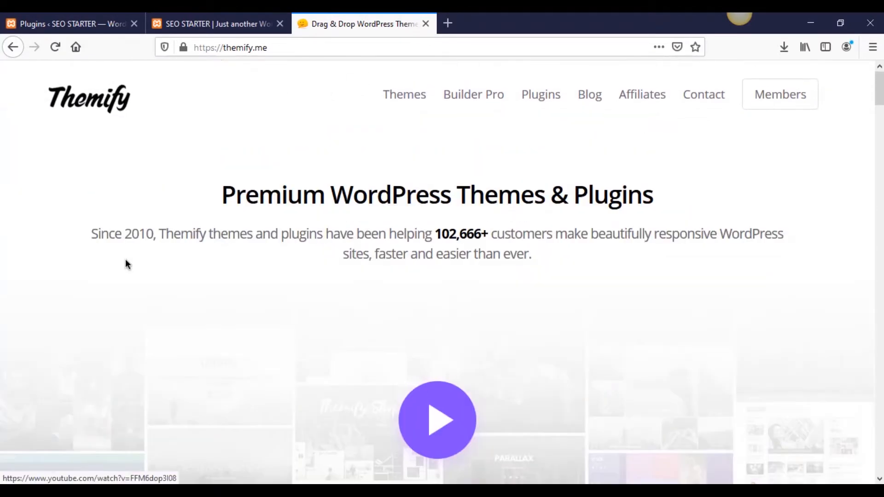
mouse_move(508, 175)
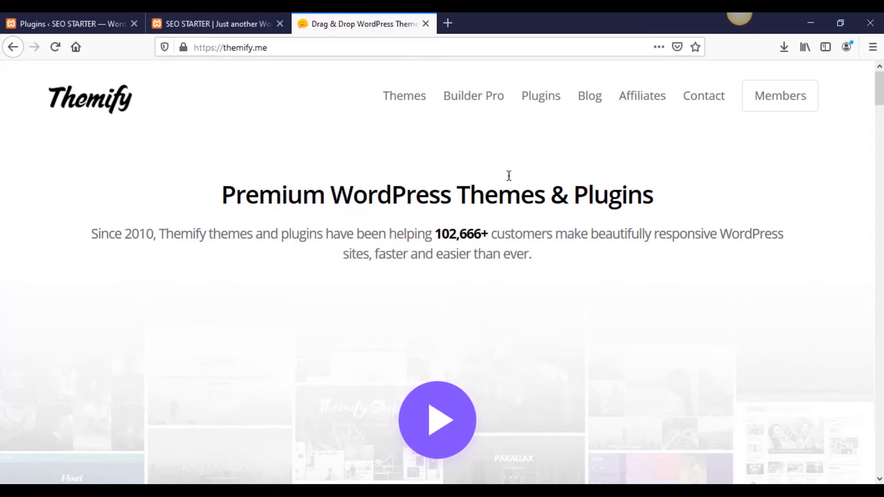
mouse_move(385, 297)
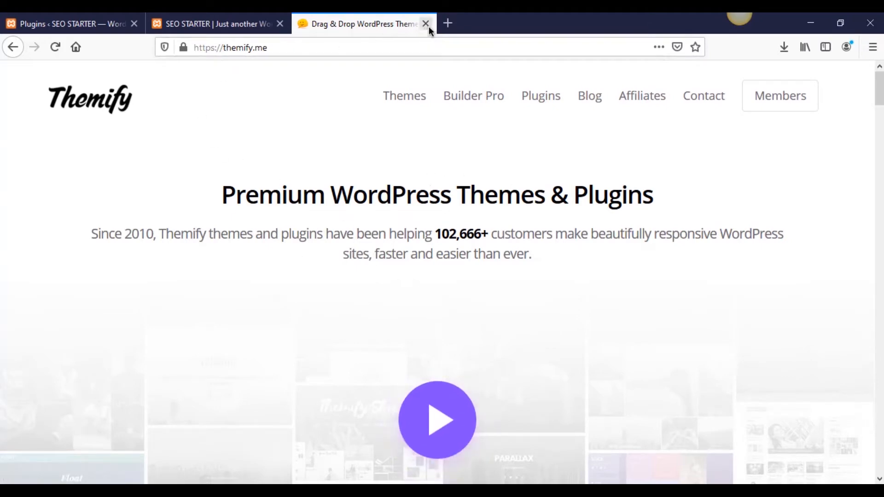
mouse_move(249, 177)
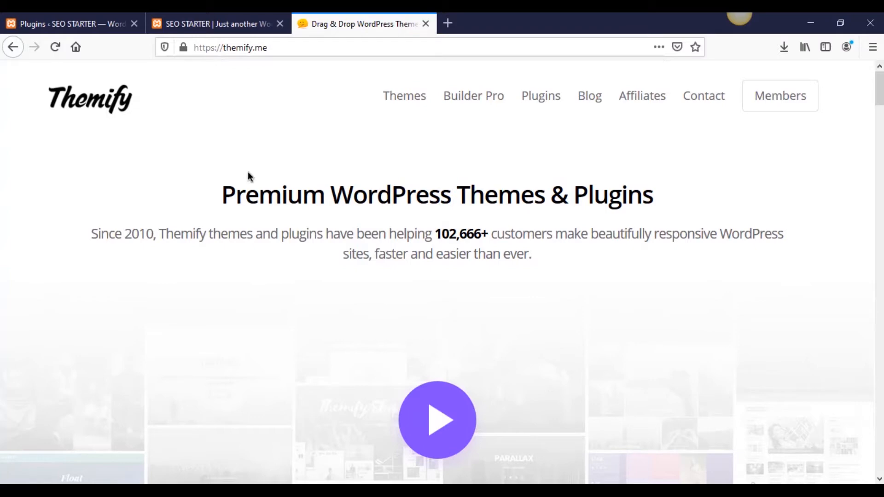
mouse_move(258, 175)
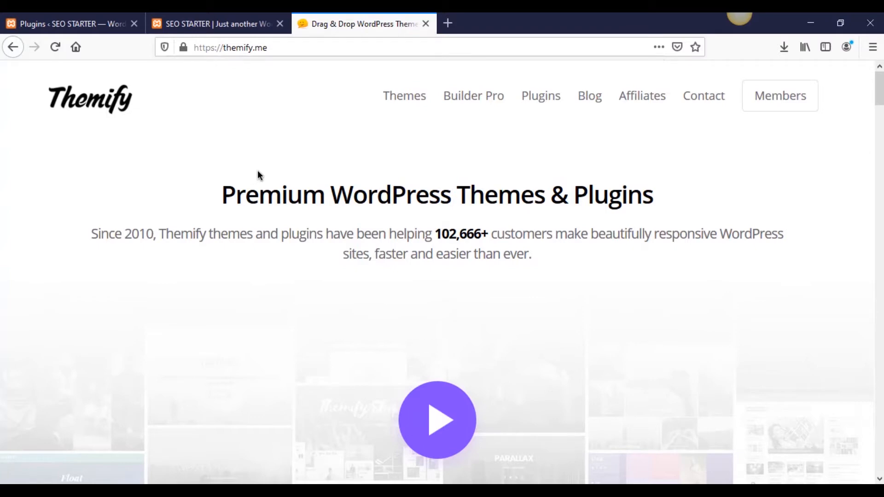
mouse_move(222, 135)
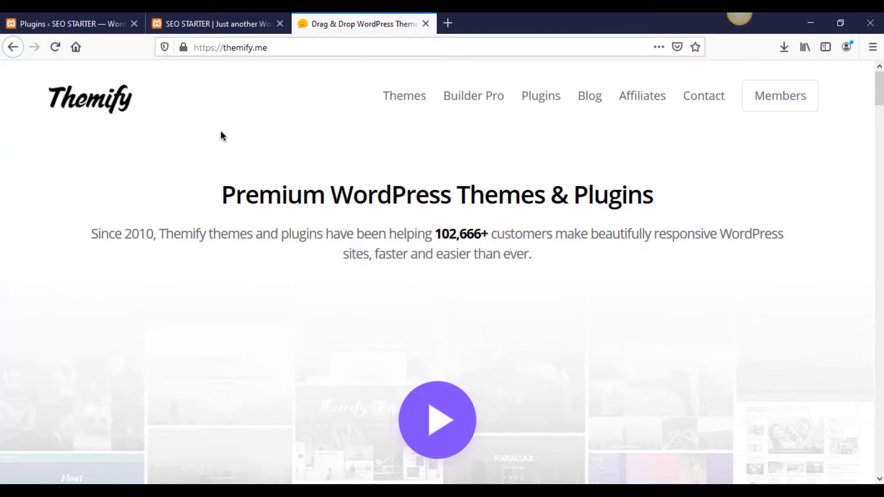
left_click(425, 23)
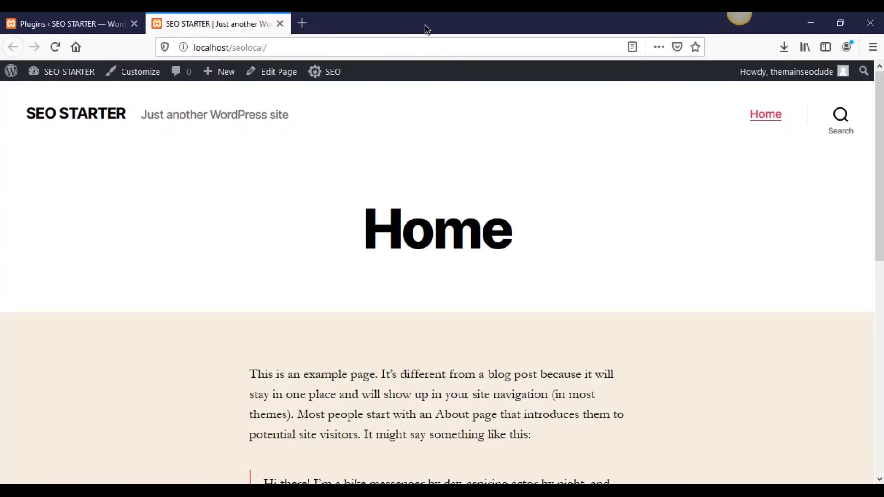
Reach the Upload Theme form under Appearance > Themes and start browsing for an archive.
left_click(67, 24)
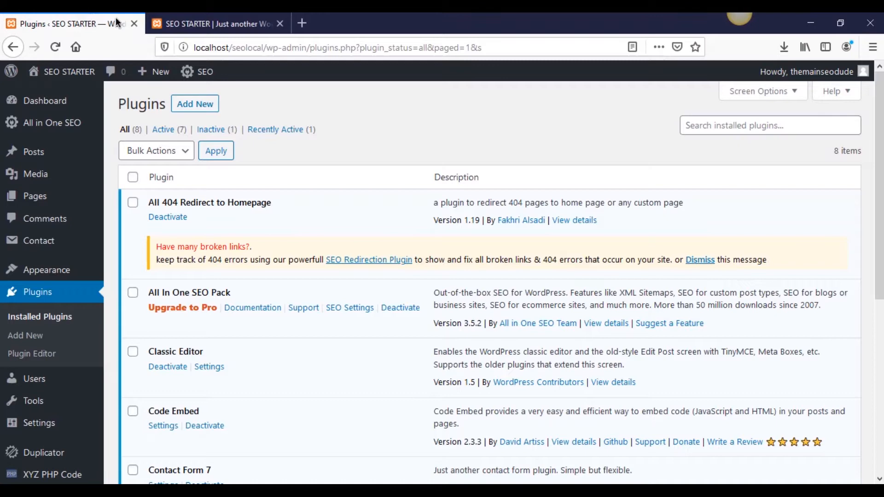
mouse_move(182, 308)
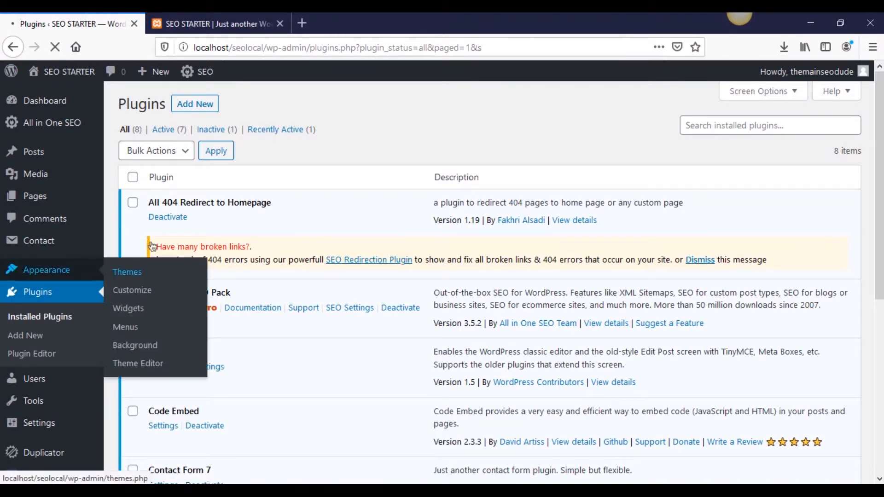
left_click(127, 271)
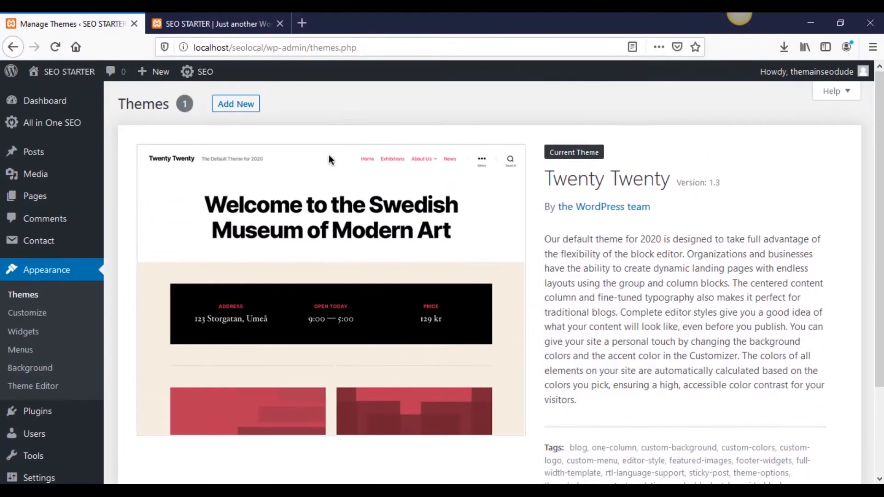
left_click(236, 104)
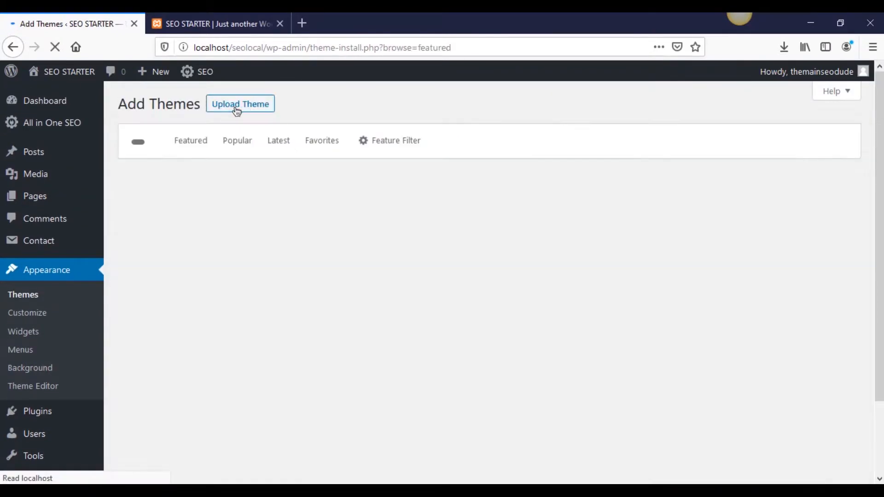
left_click(240, 104)
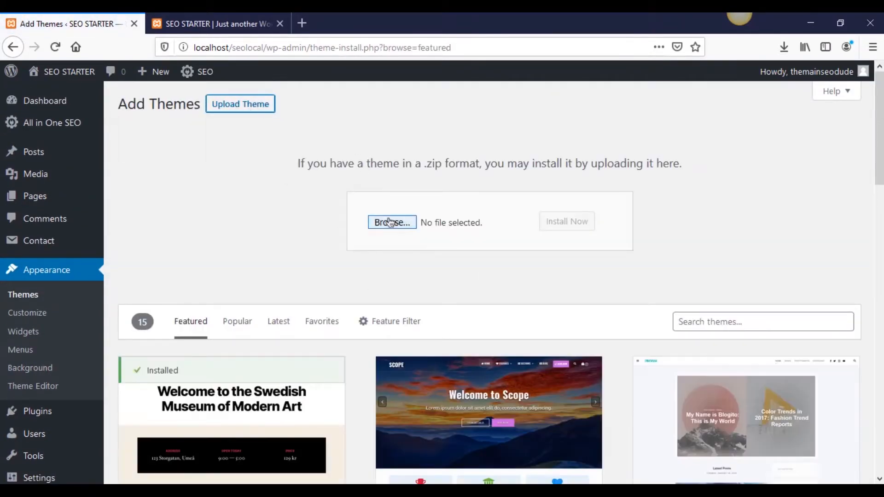
left_click(391, 221)
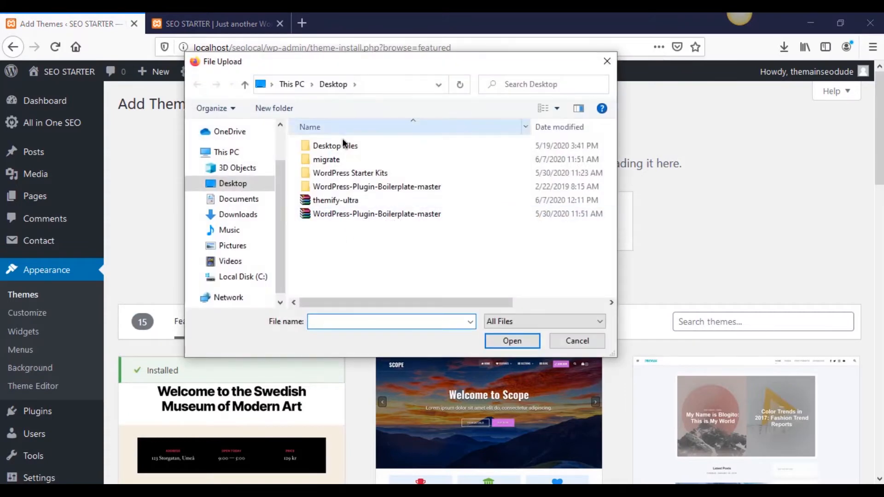
Upload themify-ultra.zip from the Desktop, install it and activate the theme.
left_click(335, 200)
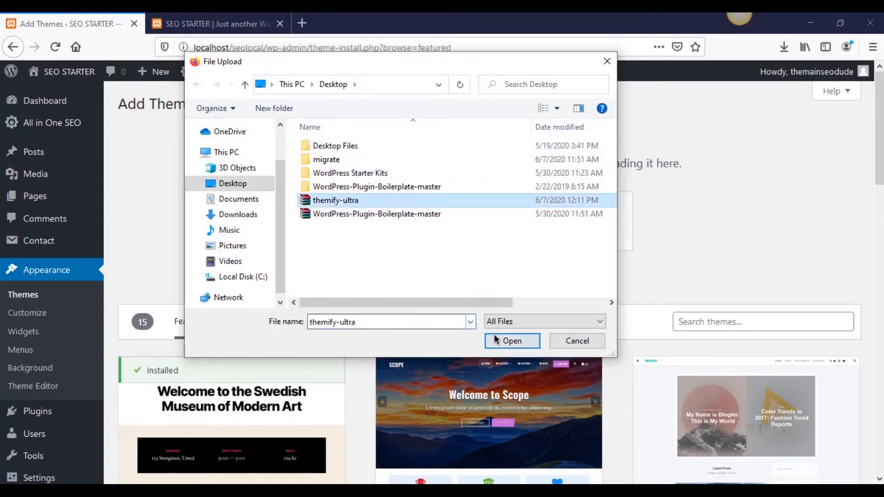
left_click(511, 340)
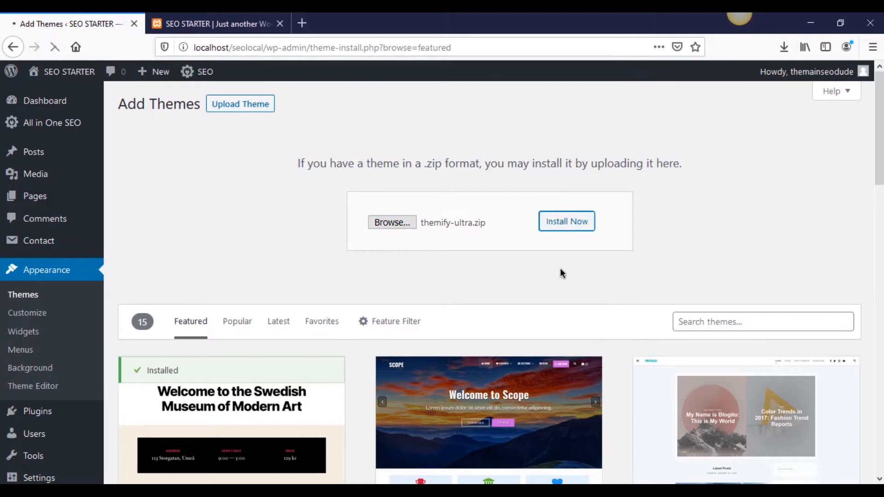
left_click(566, 221)
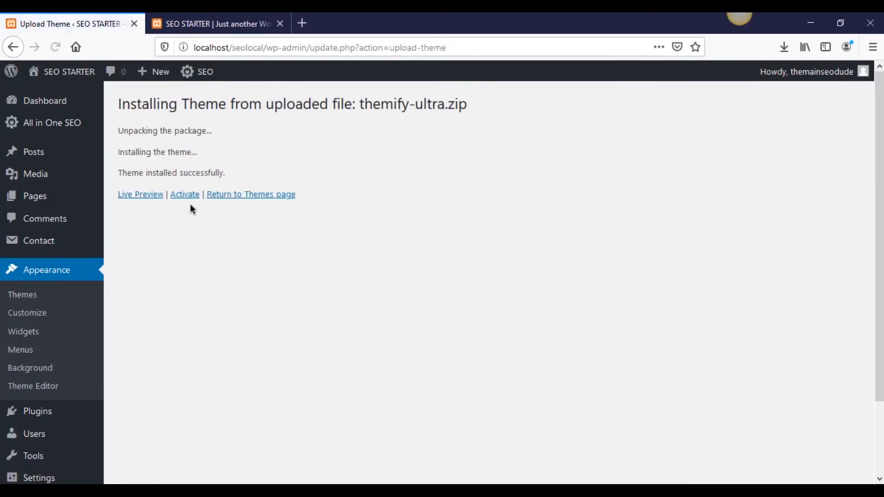
left_click(184, 194)
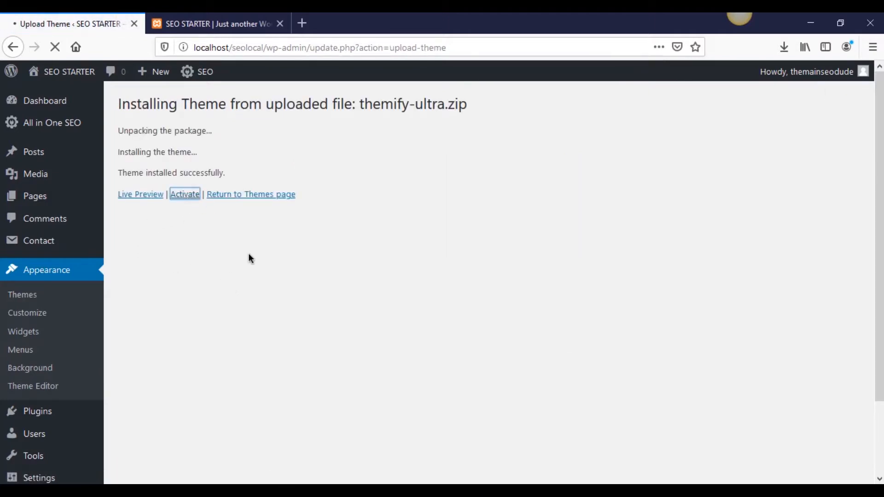
left_click(184, 194)
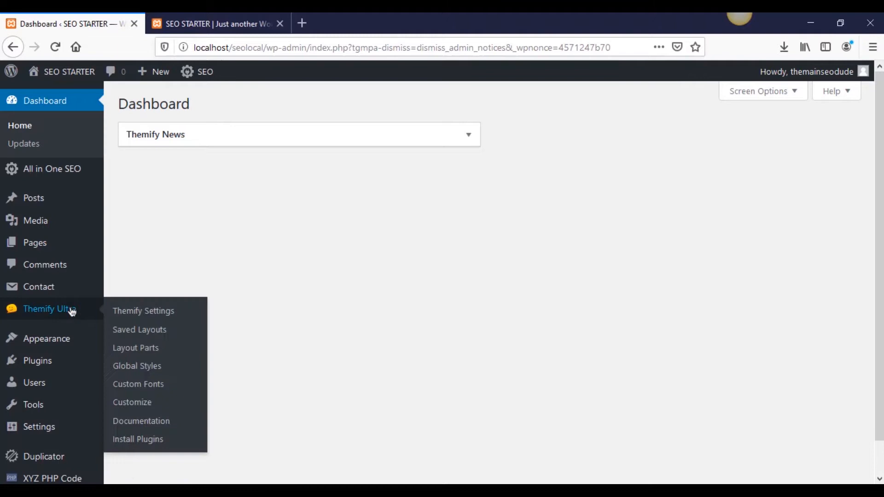
mouse_move(263, 290)
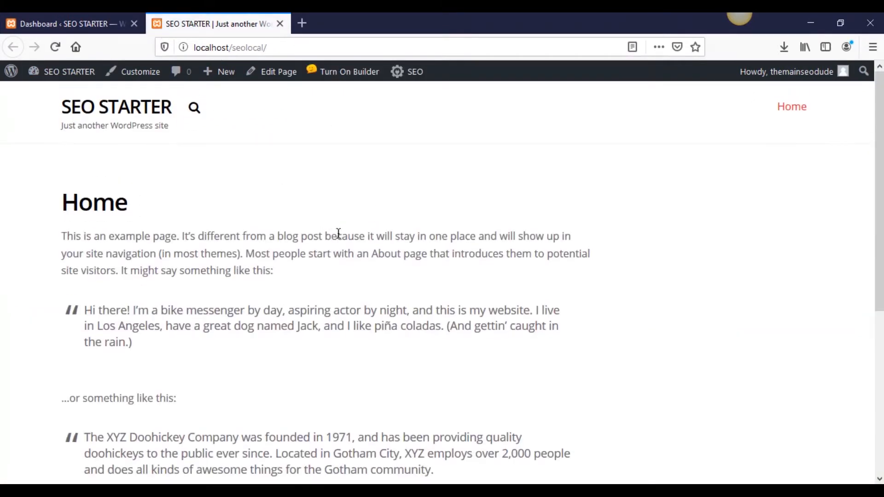
Browse the sample Home page, try the search overlay, then return to the dashboard.
scroll("down", 3)
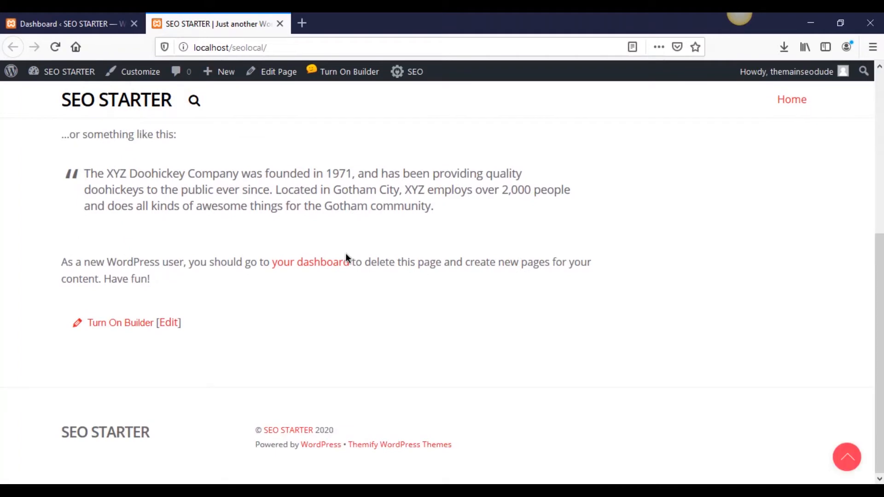
mouse_move(350, 258)
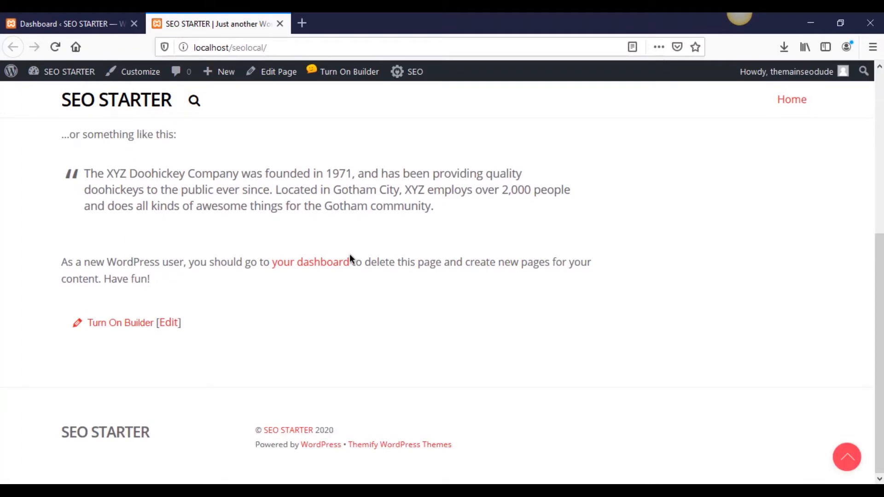
scroll("up", 3)
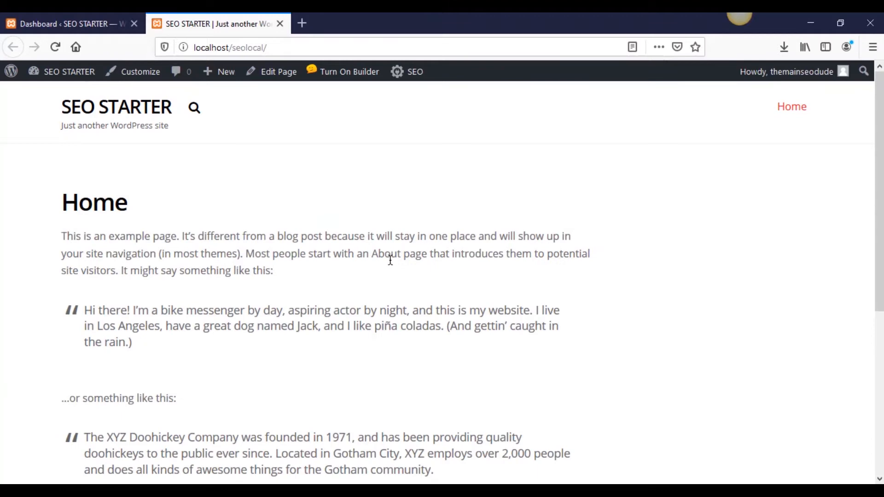
scroll("down", 3)
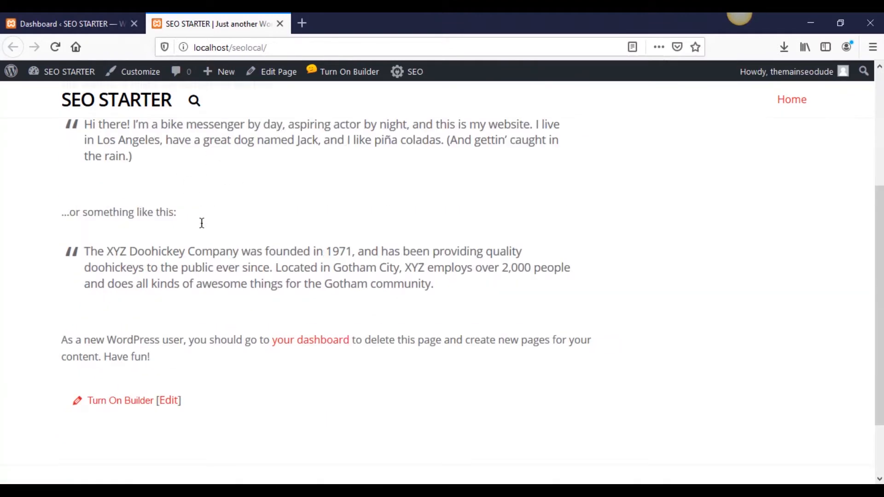
scroll("down", 3)
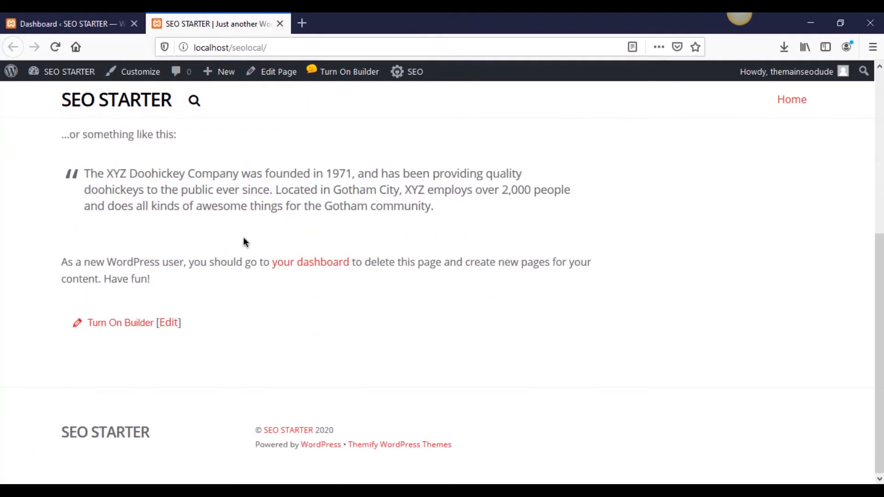
left_click(194, 99)
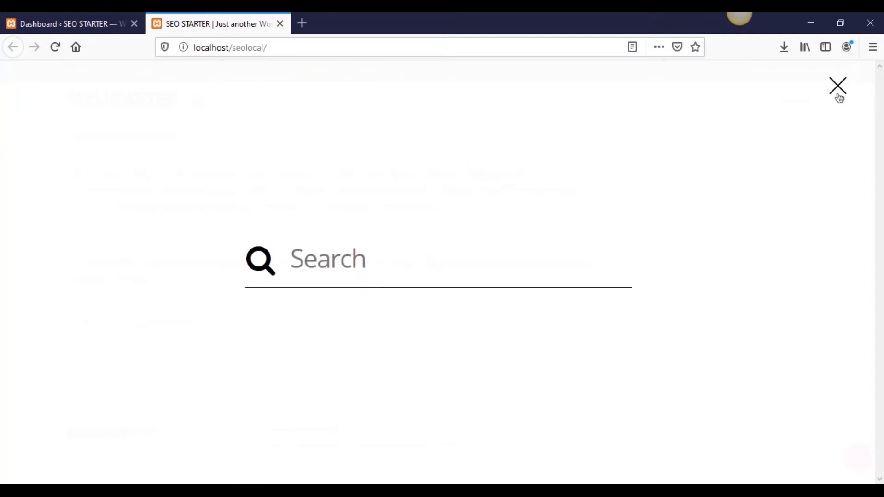
left_click(836, 86)
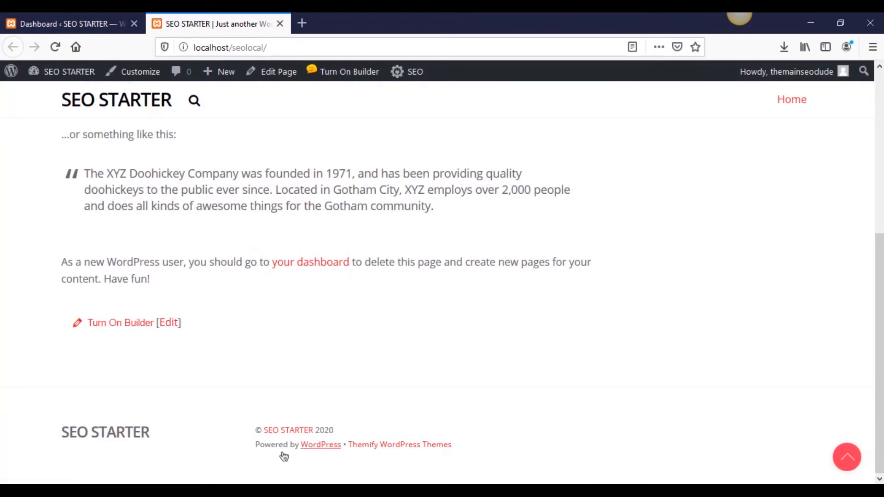
mouse_move(160, 432)
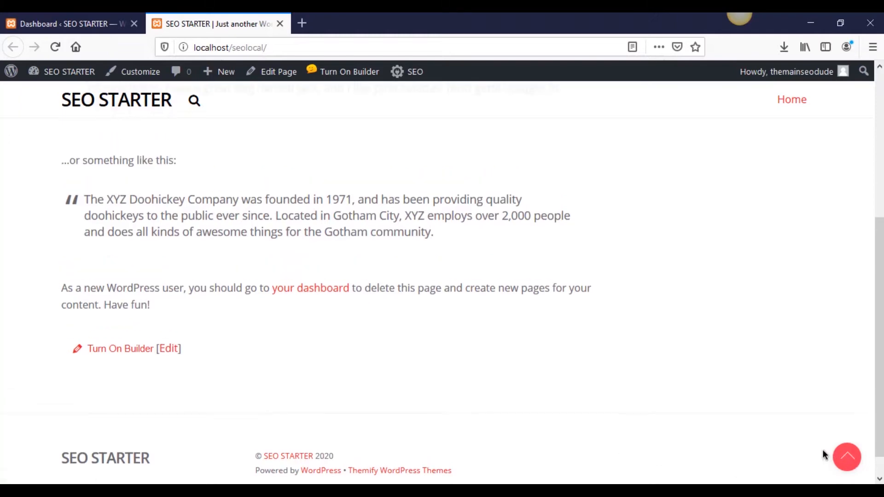
scroll("up", 3)
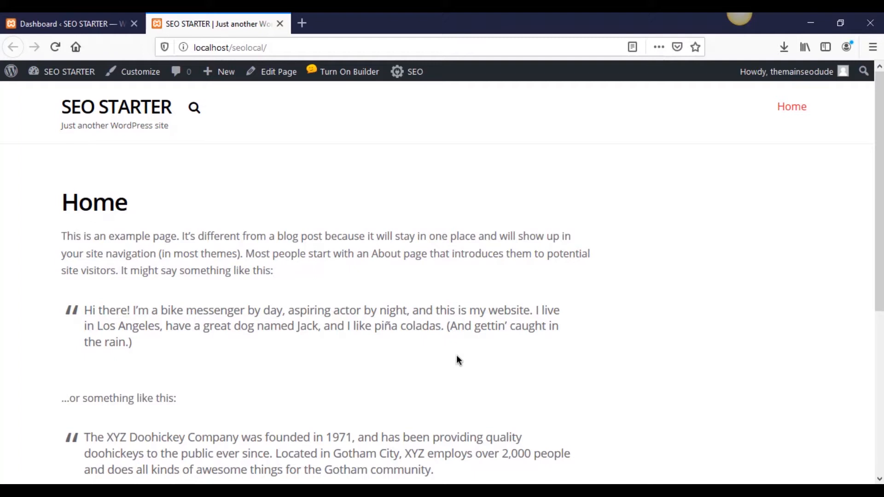
mouse_move(351, 310)
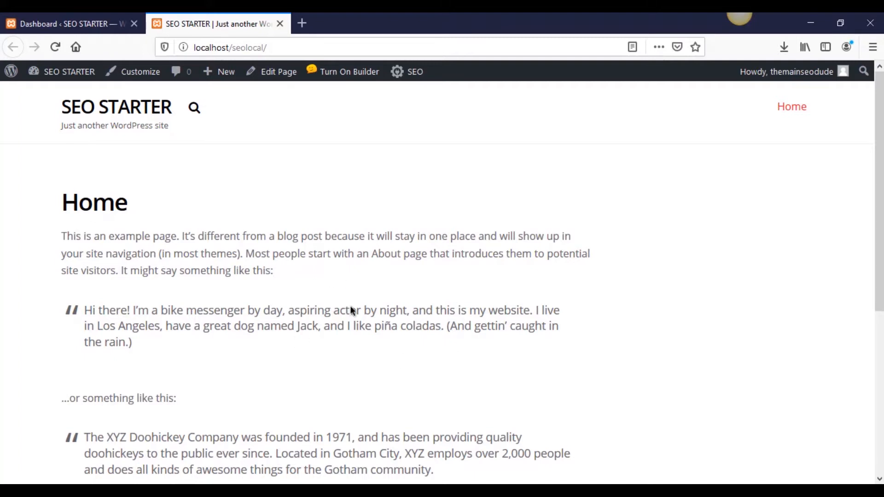
mouse_move(319, 275)
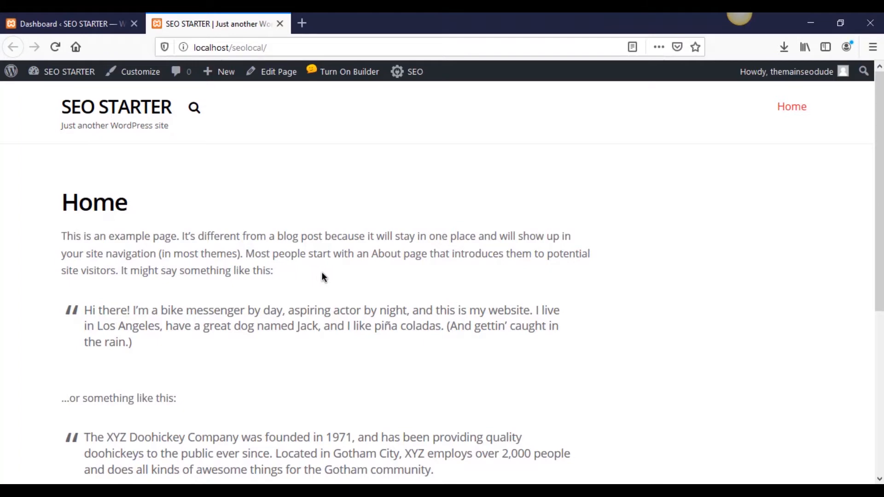
scroll("down", 3)
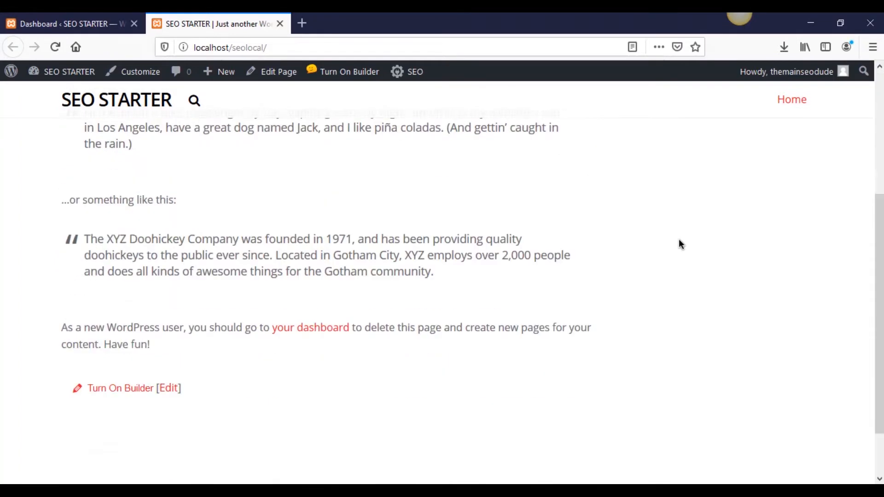
scroll("up", 3)
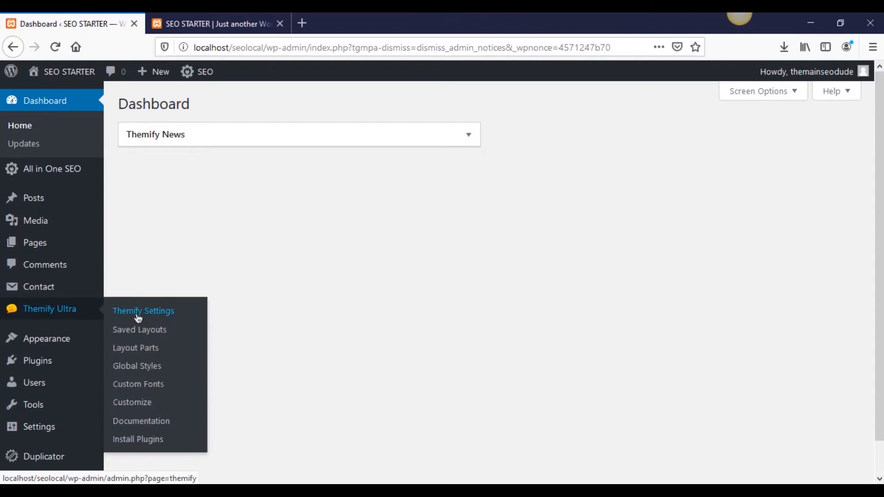
Go to Themify Ultra settings and show the Skins & Demos gallery.
left_click(144, 310)
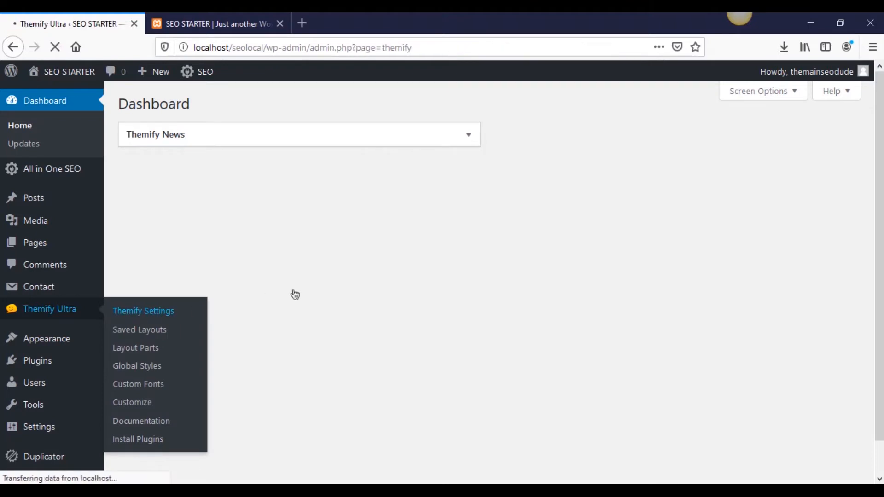
left_click(143, 310)
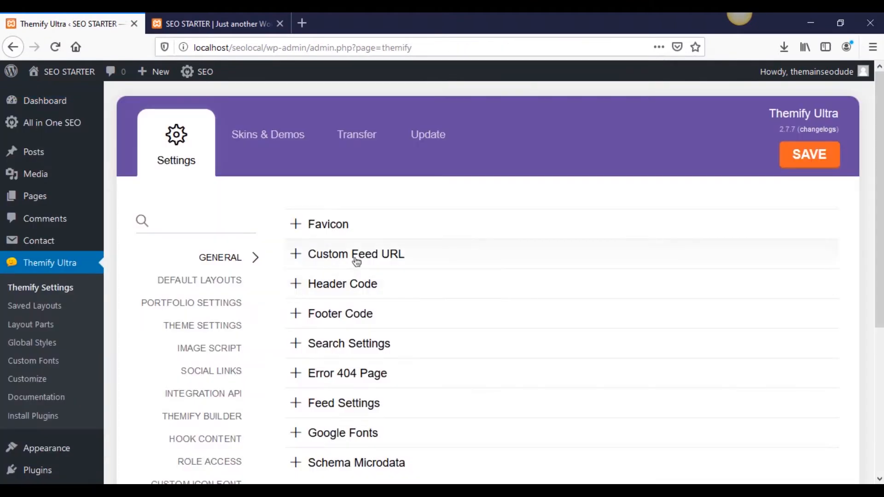
mouse_move(371, 205)
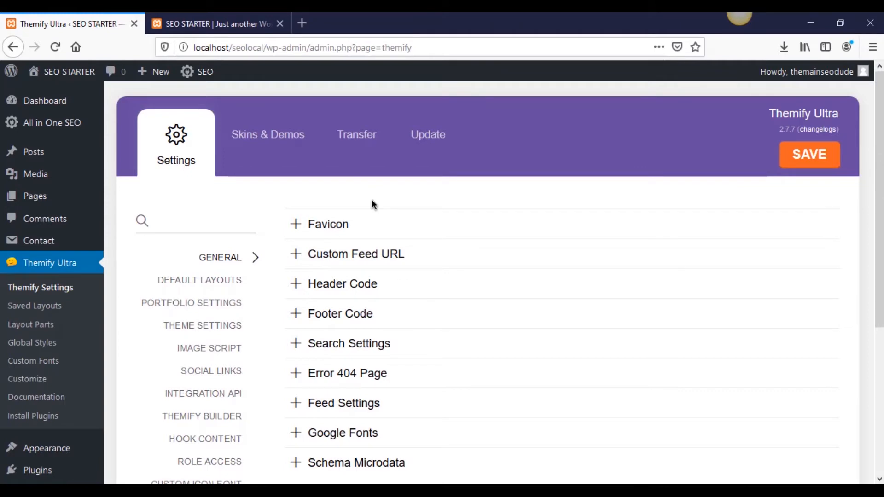
mouse_move(407, 362)
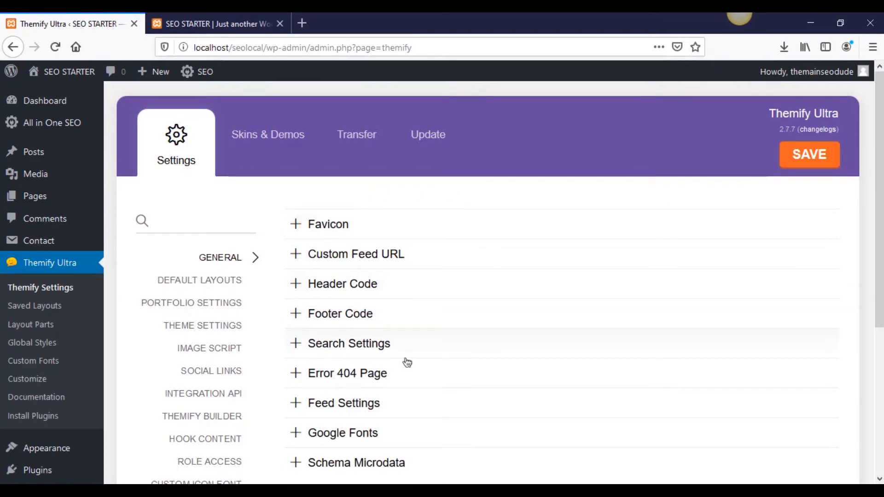
mouse_move(328, 237)
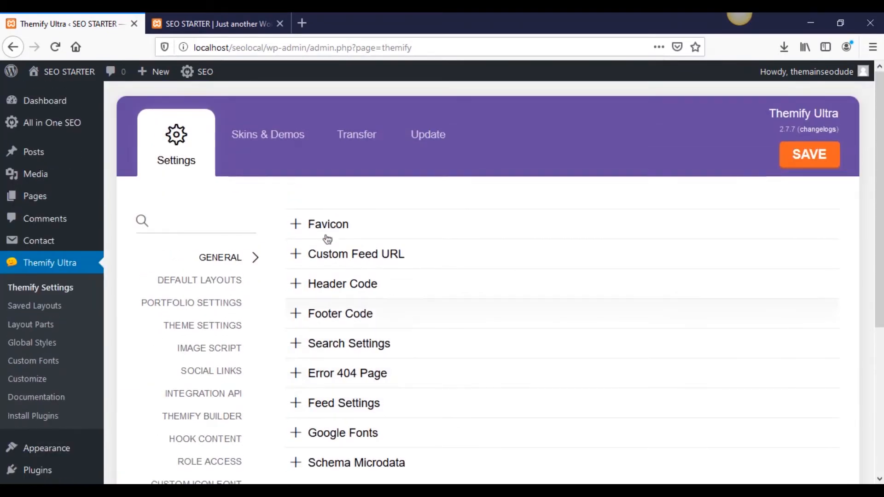
left_click(268, 135)
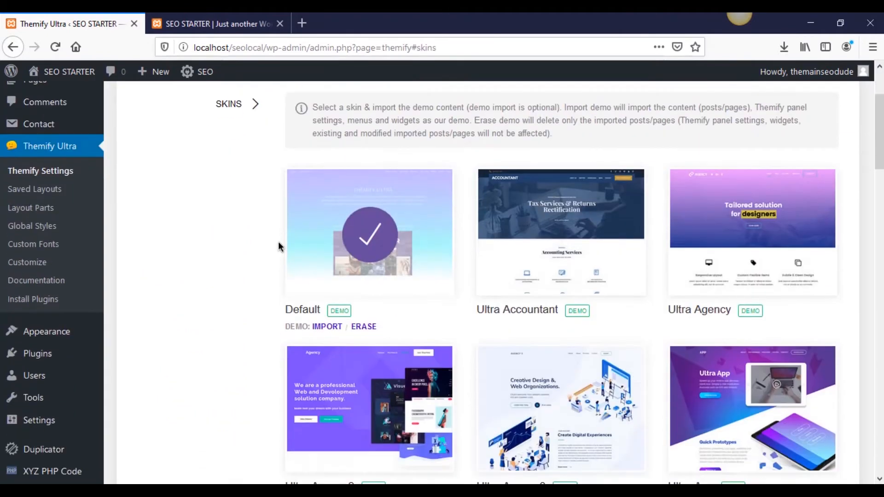
Browse the skins from Default to Ultra Sushi and launch the Ultra Agency live demo.
scroll("down", 3)
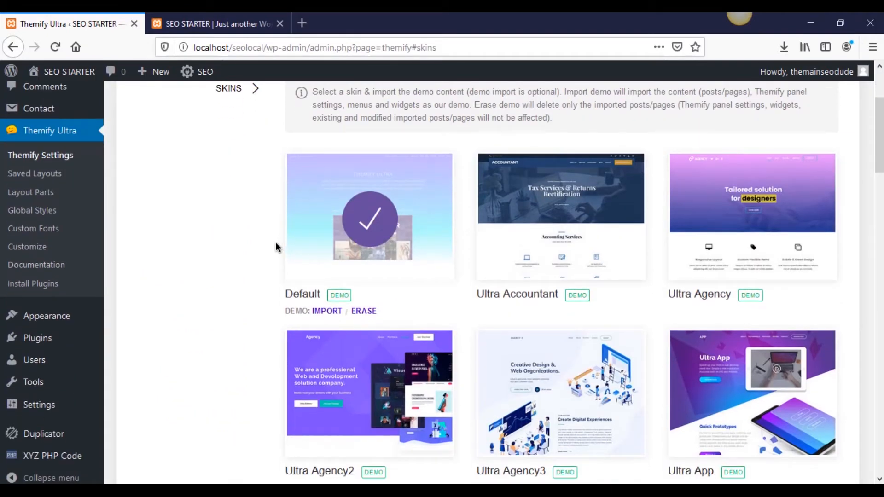
scroll("down", 3)
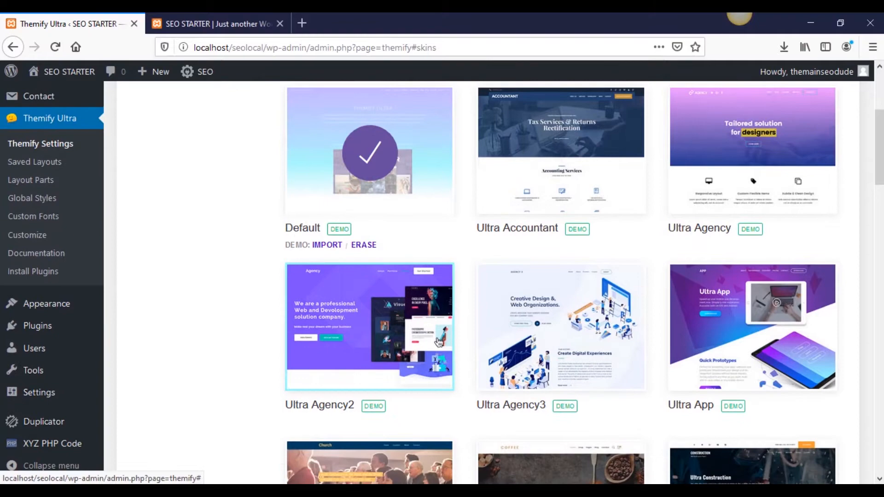
scroll("down", 3)
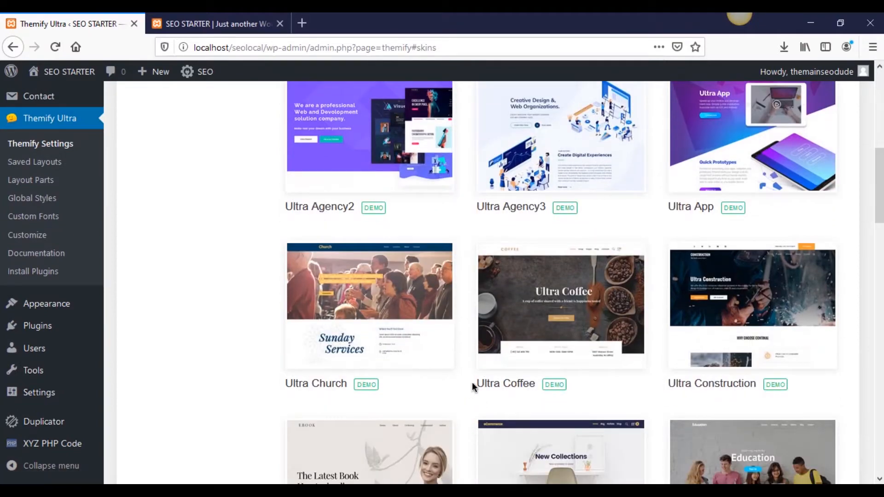
scroll("down", 3)
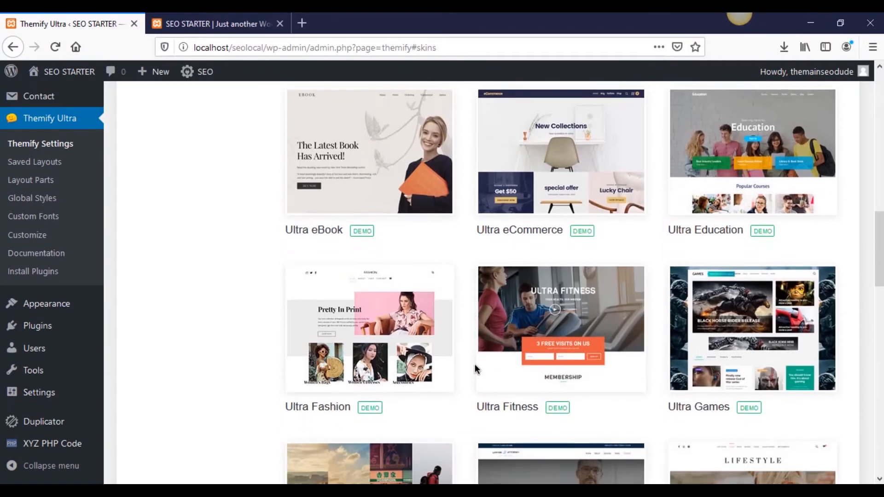
scroll("down", 3)
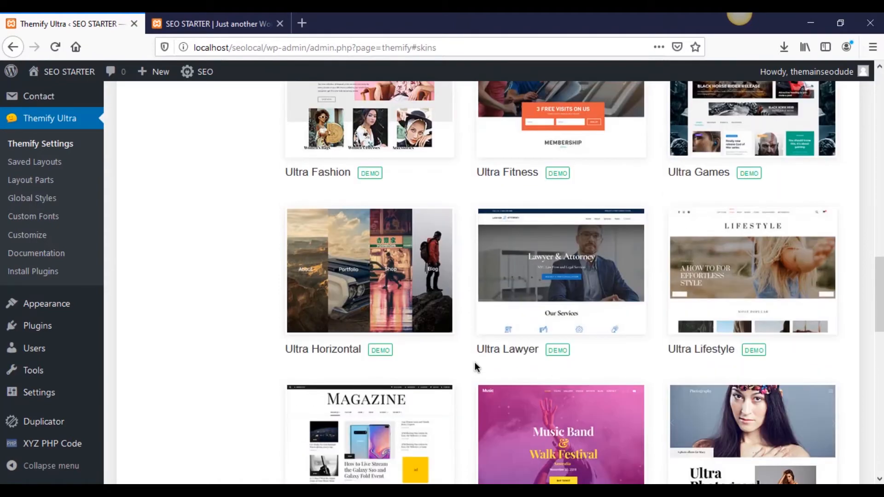
scroll("down", 3)
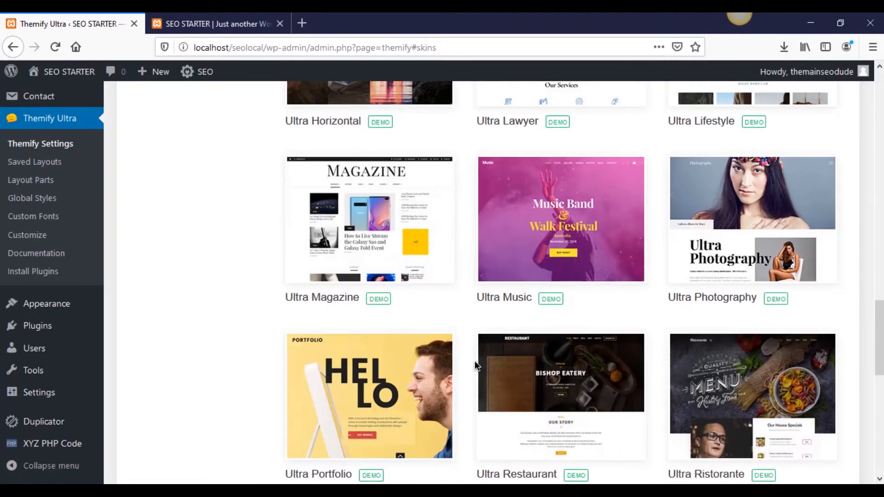
scroll("down", 3)
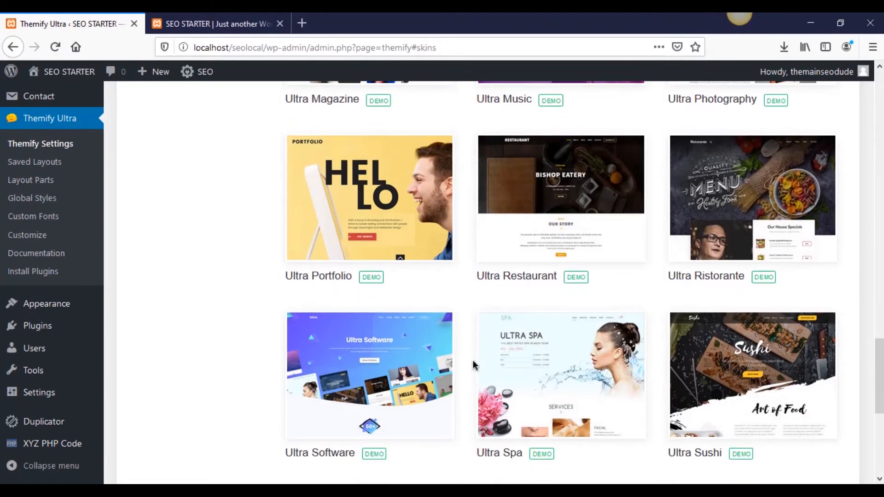
scroll("up", 3)
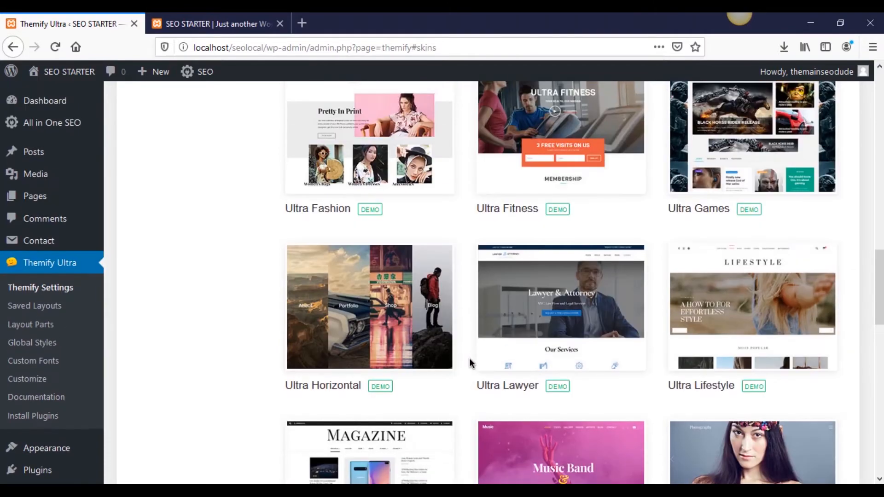
scroll("up", 3)
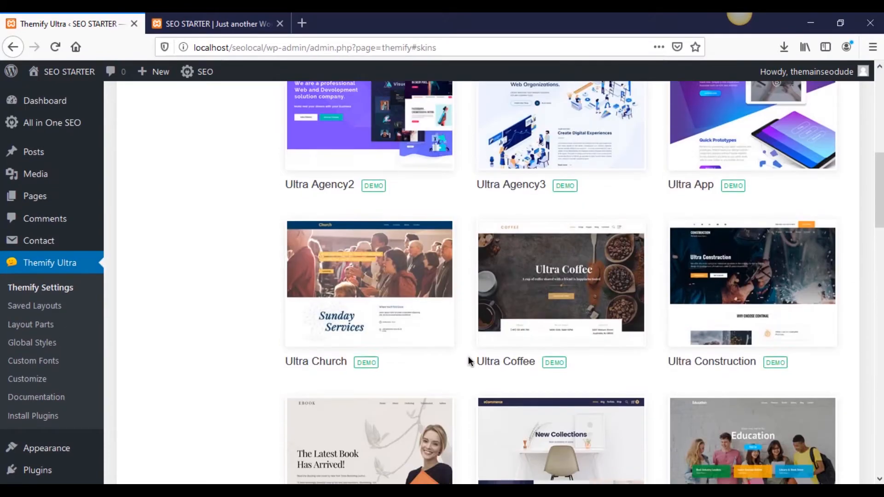
scroll("up", 3)
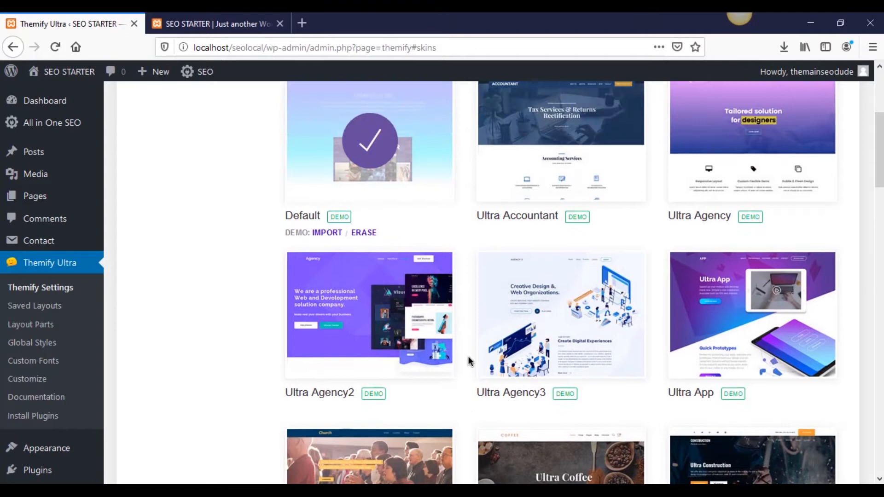
scroll("down", 3)
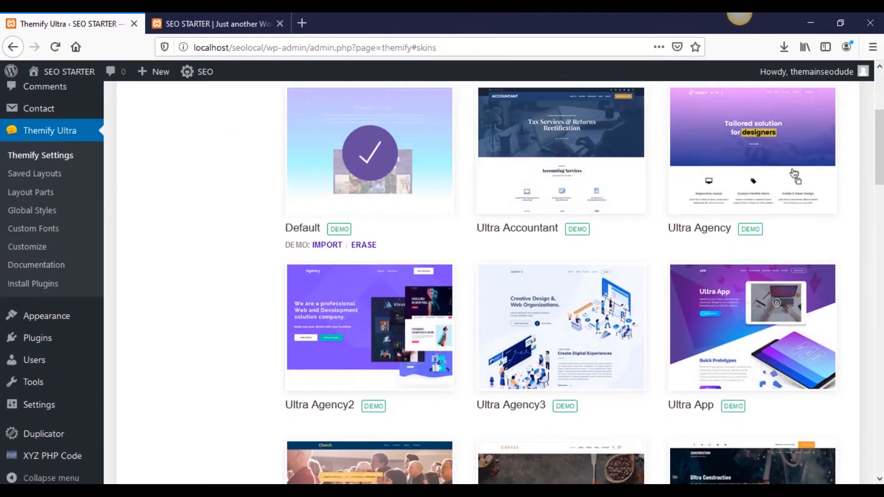
left_click(750, 229)
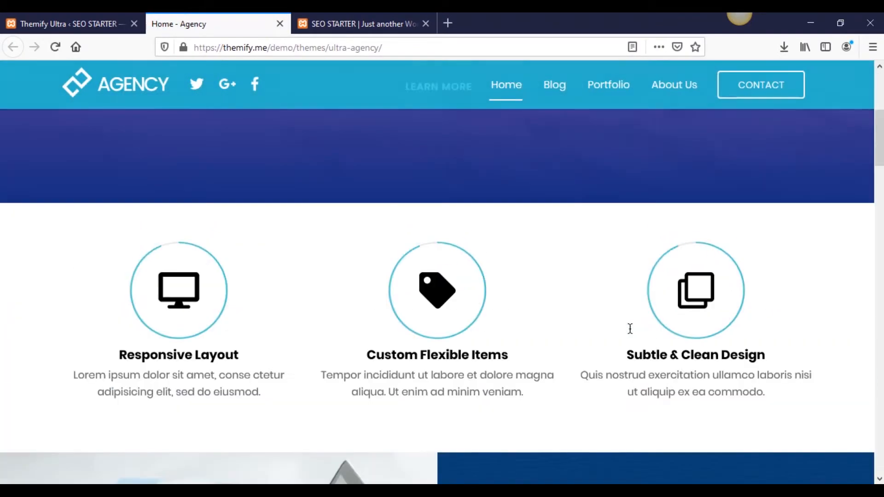
Review the Ultra Agency demo down to its footer and return to the skins page.
scroll("down", 3)
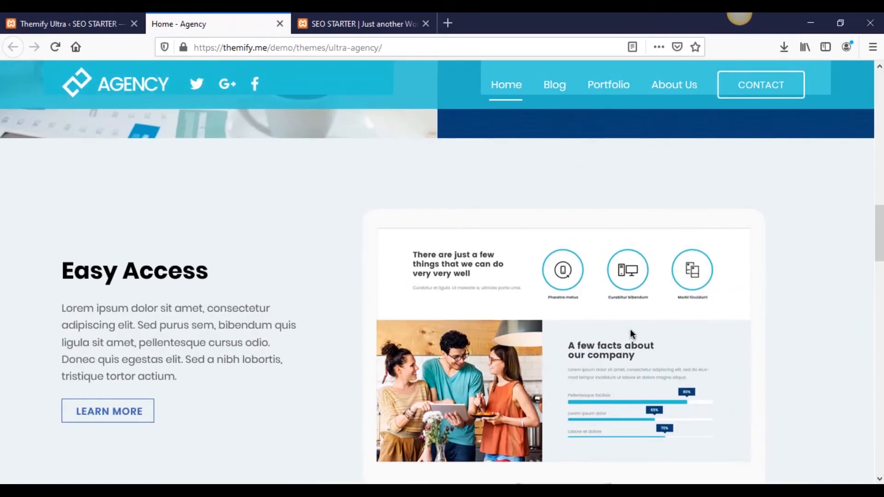
scroll("down", 3)
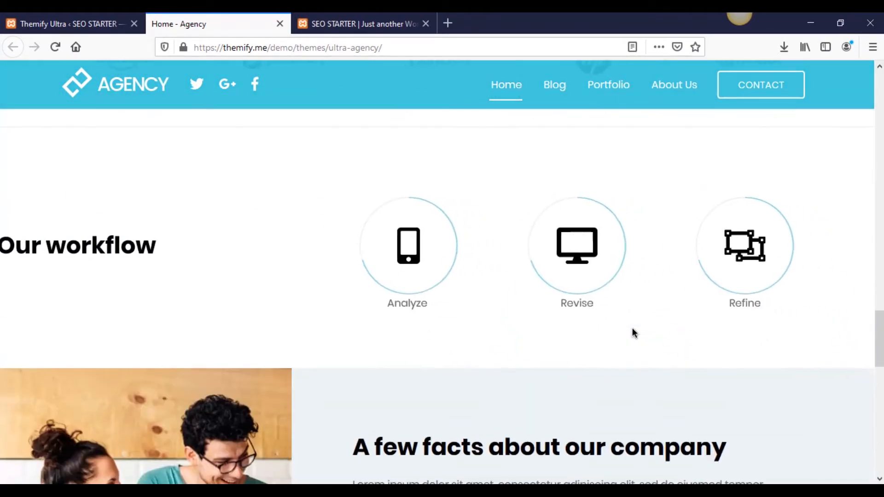
scroll("down", 3)
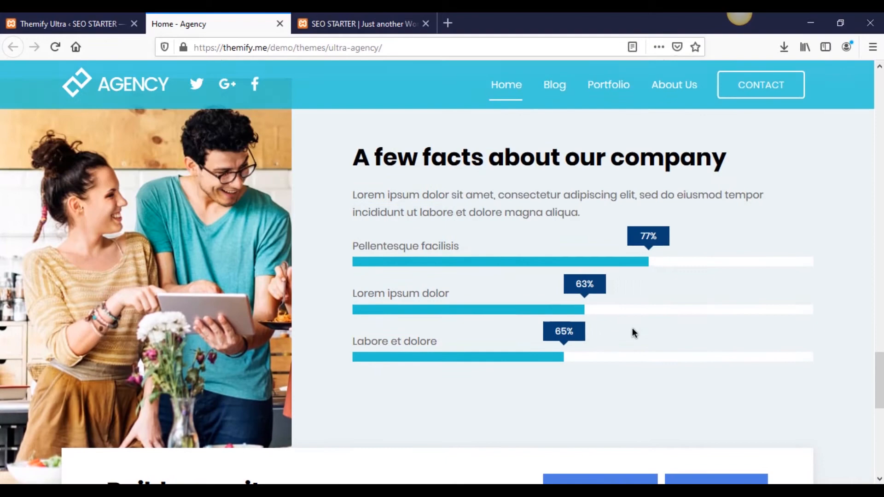
scroll("down", 3)
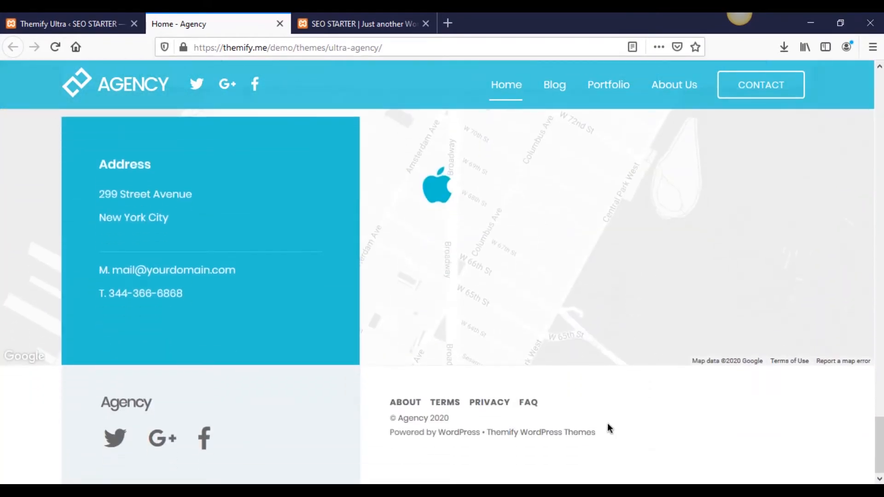
scroll("up", 3)
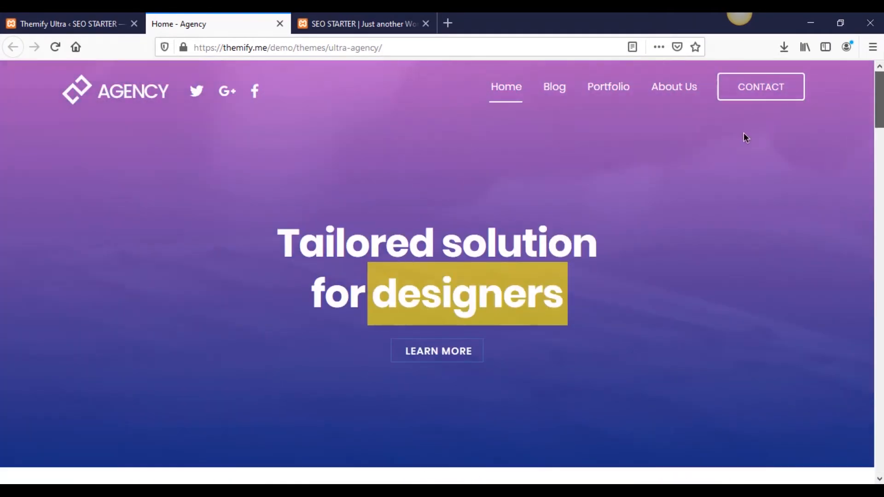
left_click(67, 24)
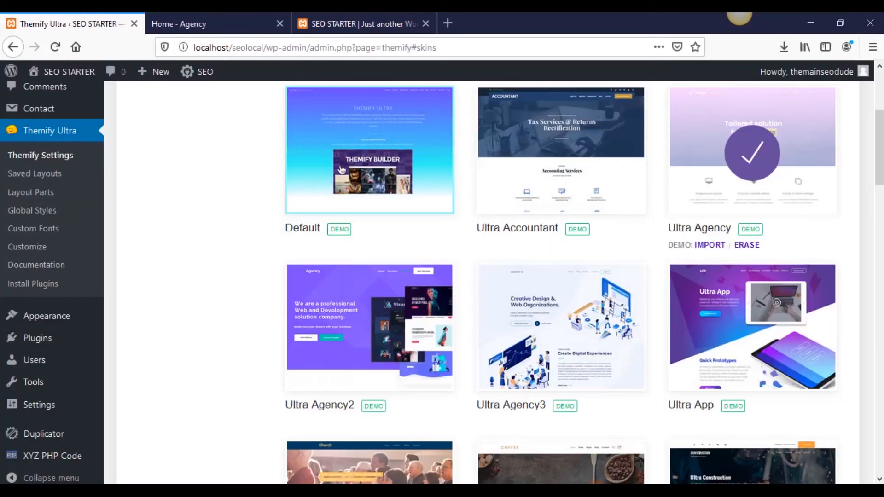
Import the Ultra Agency demo content into the local site.
left_click(280, 24)
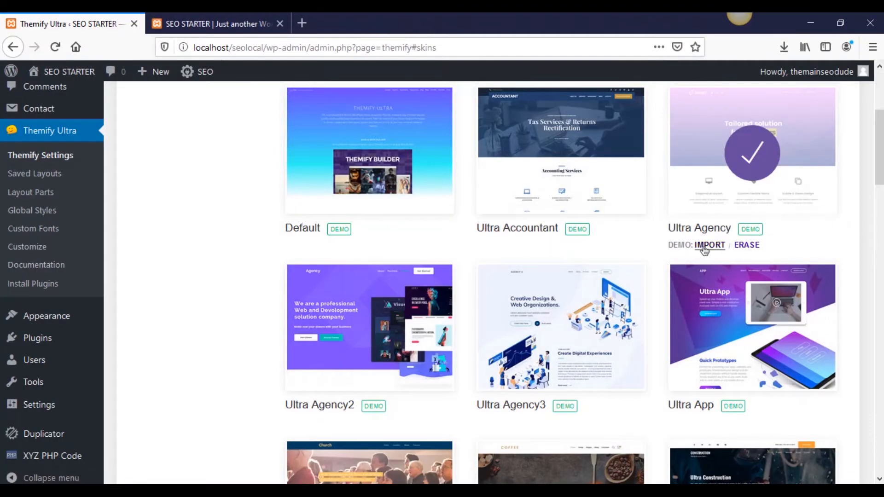
left_click(708, 245)
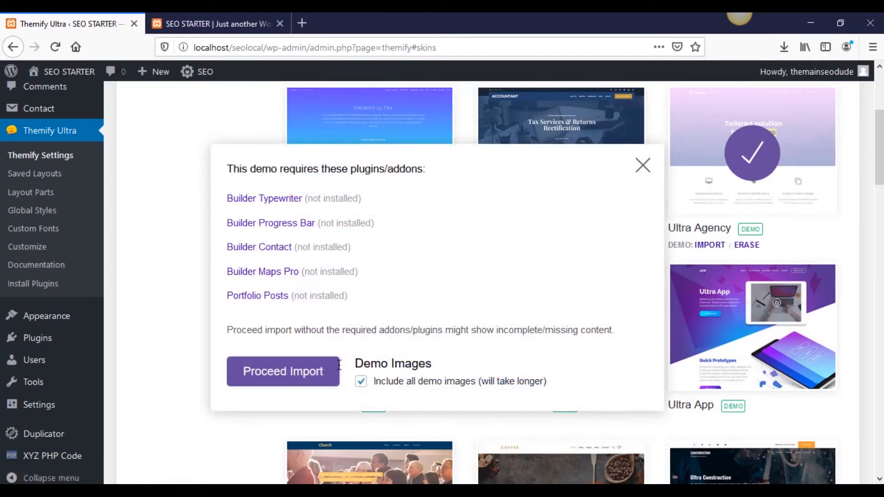
left_click(283, 371)
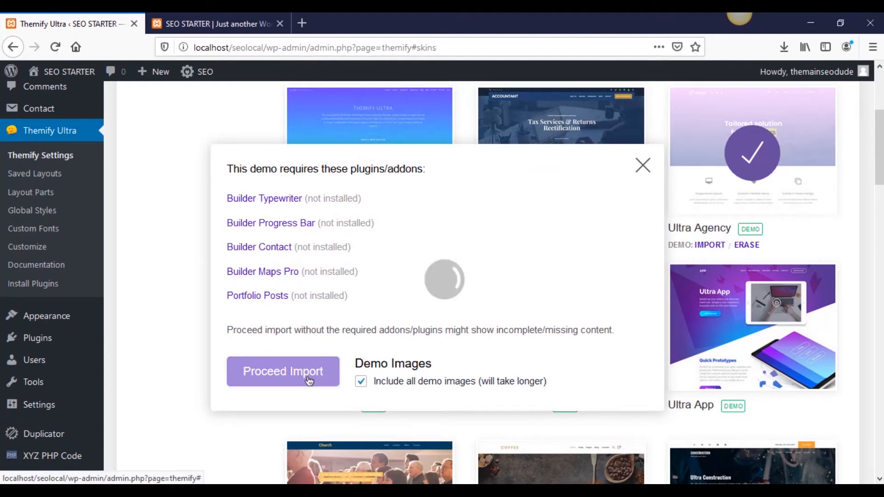
left_click(282, 371)
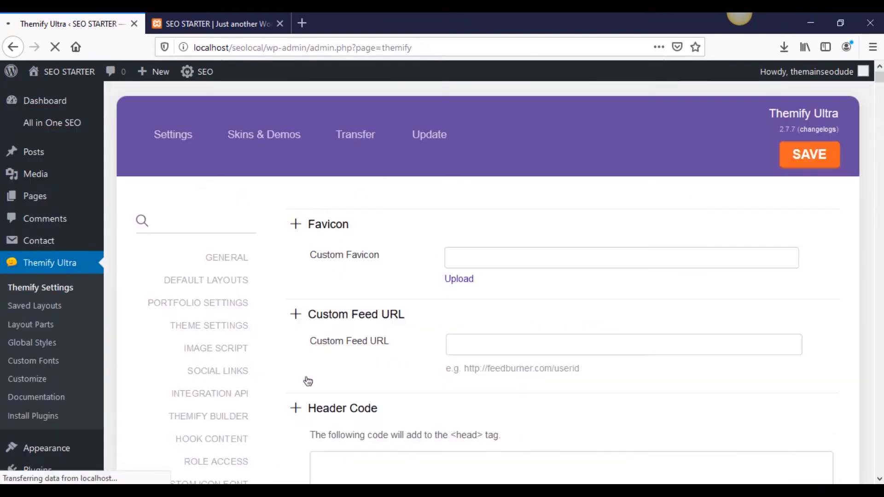
left_click(172, 134)
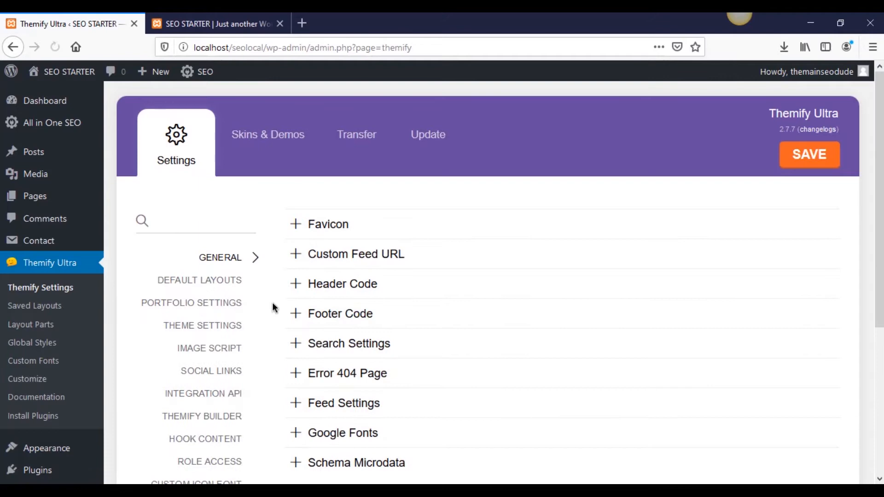
mouse_move(230, 115)
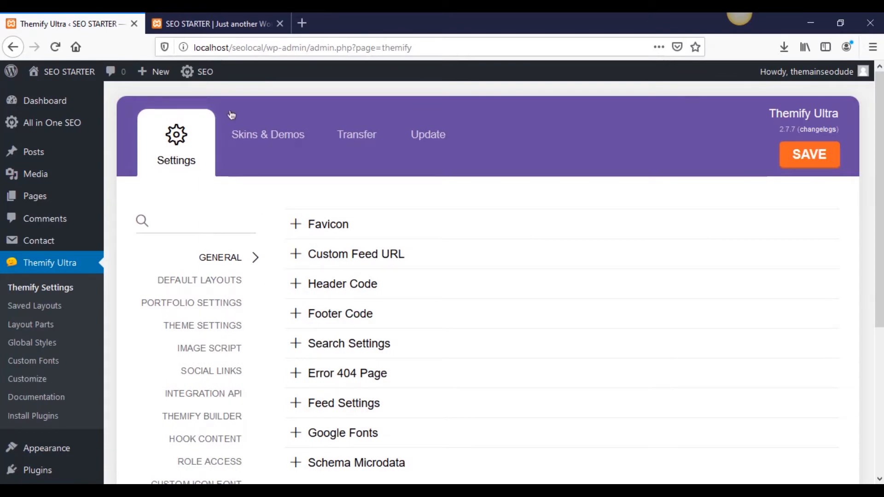
Reload the local site's front page to see the Agency header and sidebar.
left_click(217, 24)
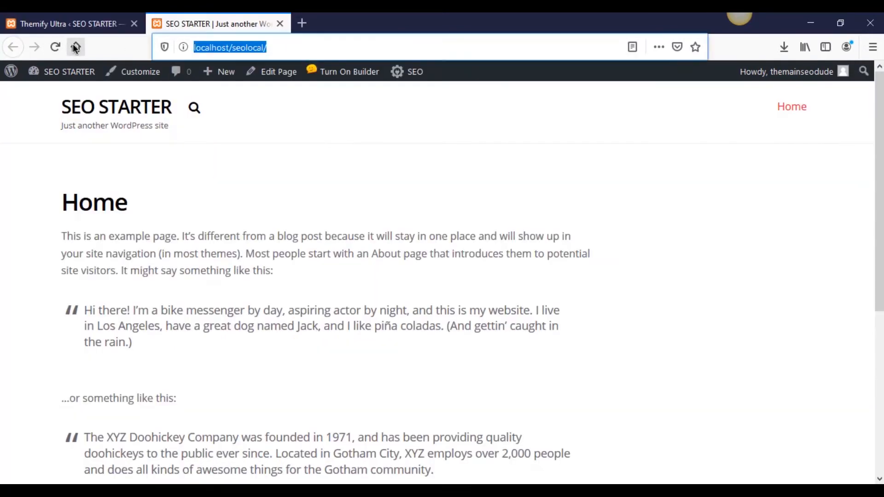
left_click(55, 47)
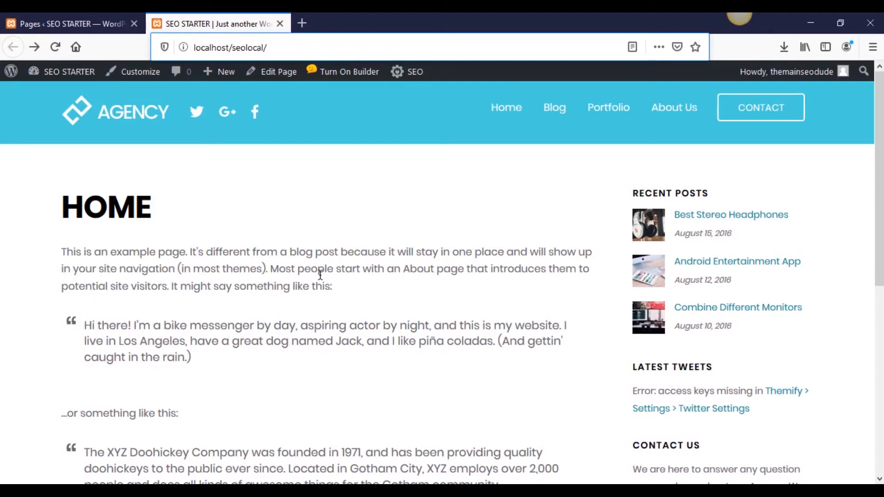
scroll("down", 3)
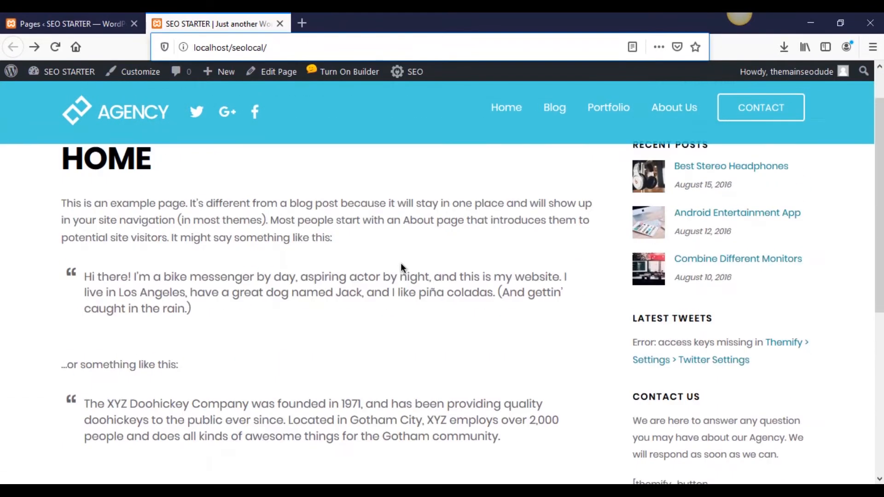
scroll("up", 3)
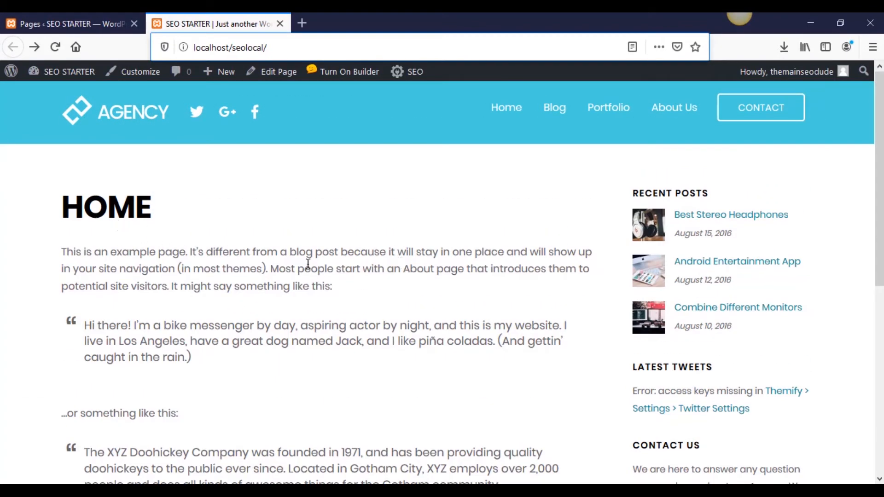
From Pages > All Pages, view the 2016 Home page in a new tab.
left_click(67, 24)
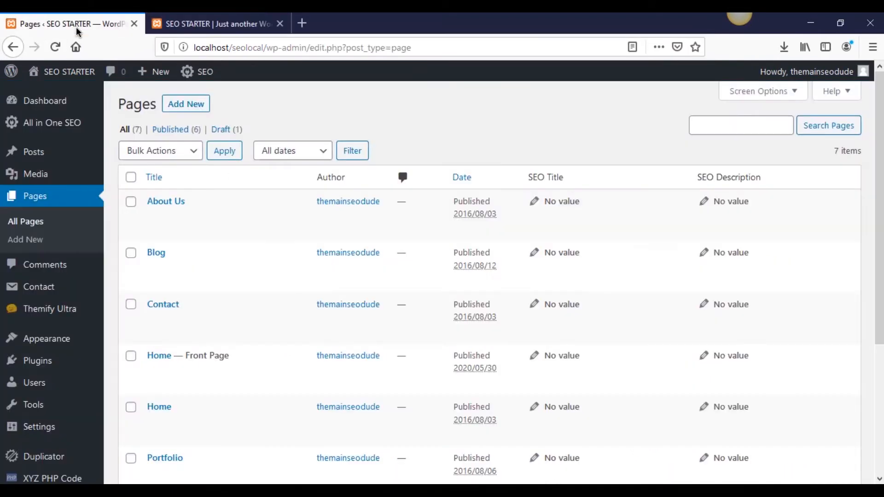
scroll("down", 3)
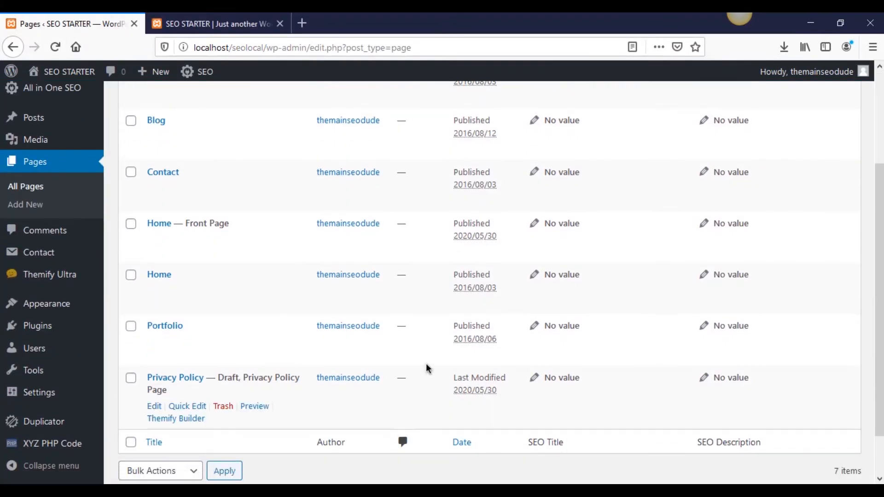
mouse_move(159, 275)
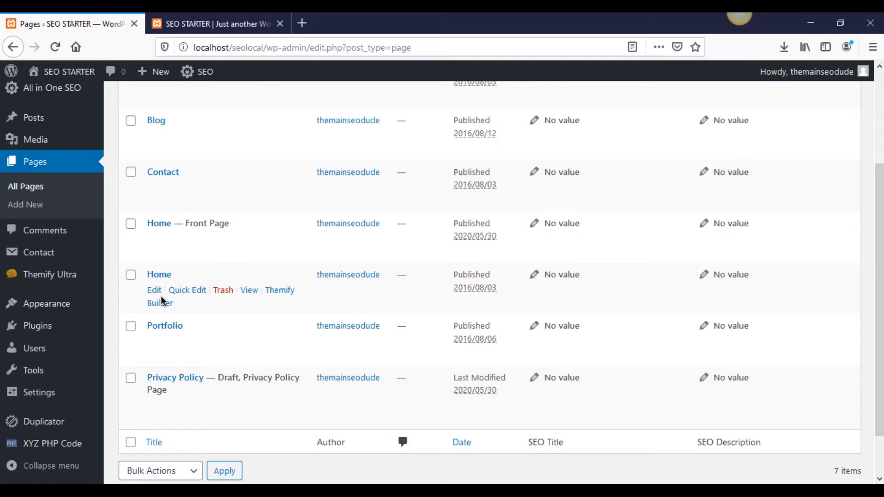
mouse_move(231, 301)
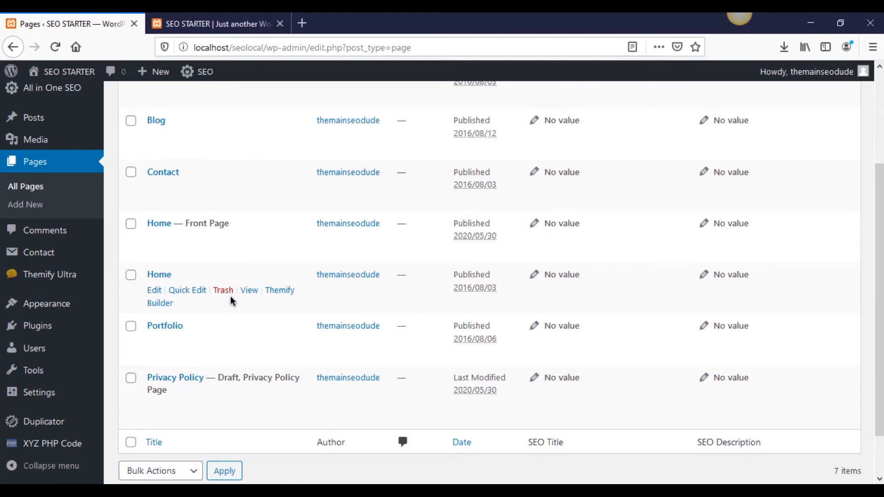
mouse_move(159, 303)
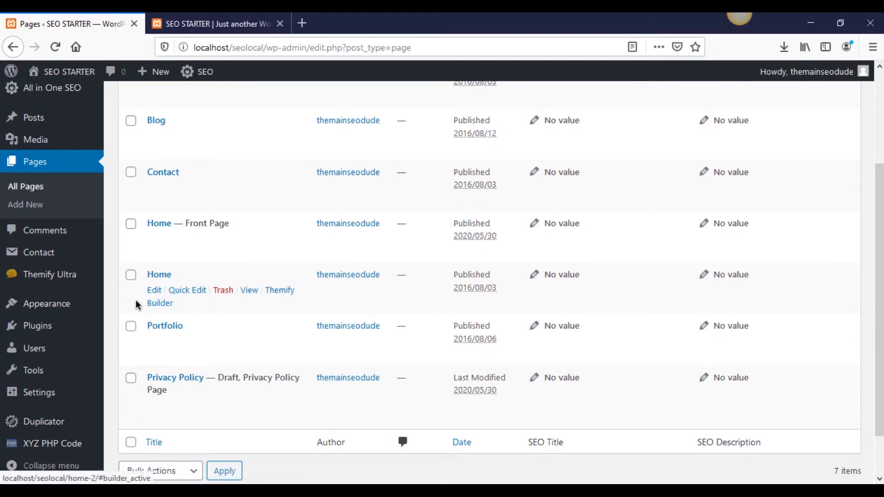
right_click(247, 290)
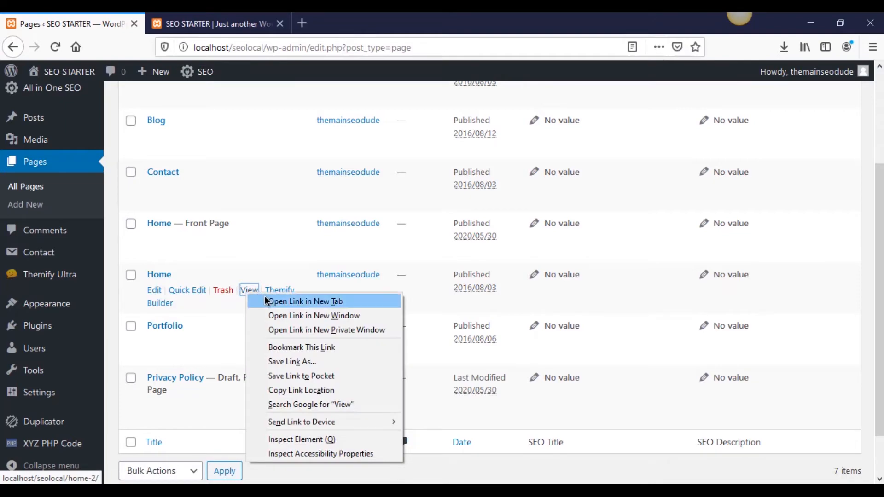
left_click(303, 301)
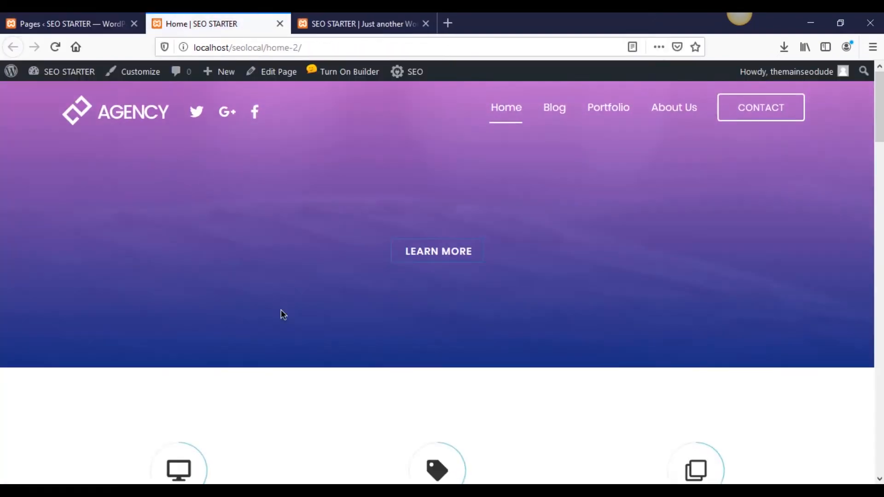
Review the Agency Home page's sections, reload it and return to the pages list.
scroll("down", 3)
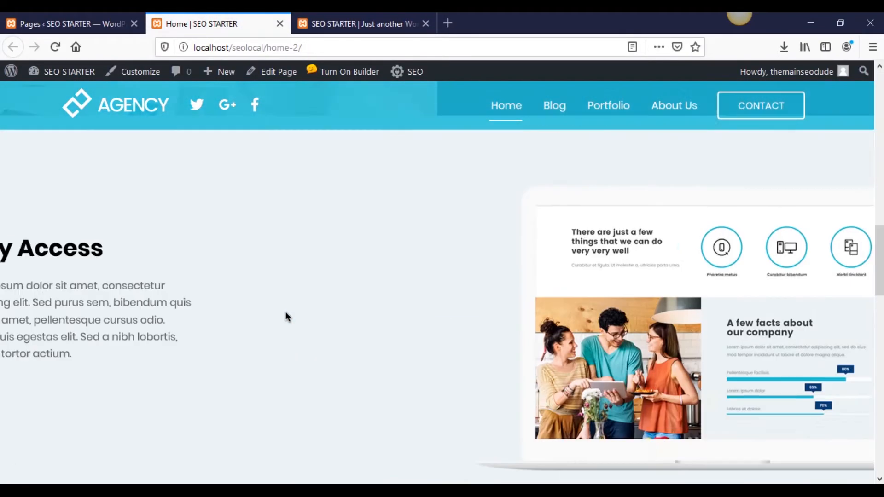
scroll("down", 3)
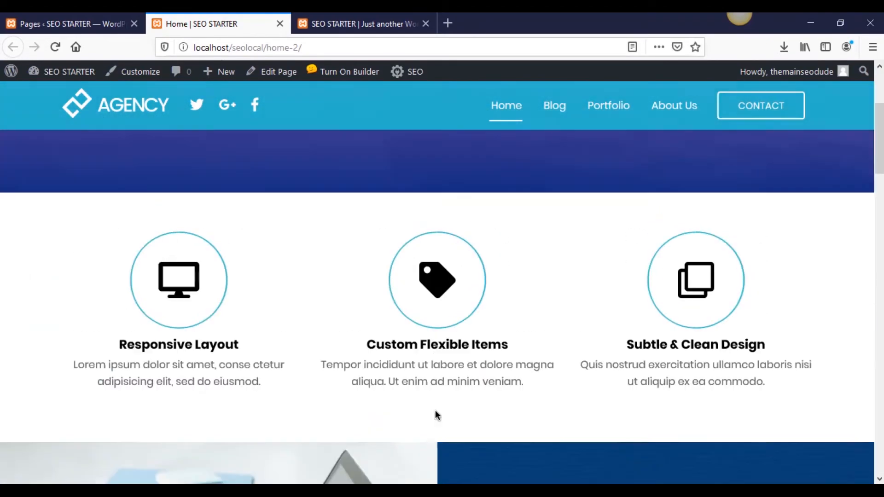
scroll("up", 3)
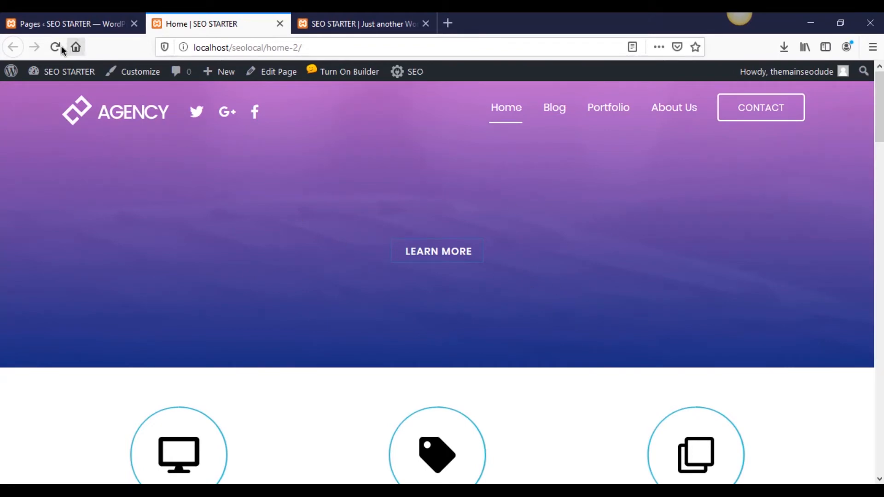
left_click(54, 47)
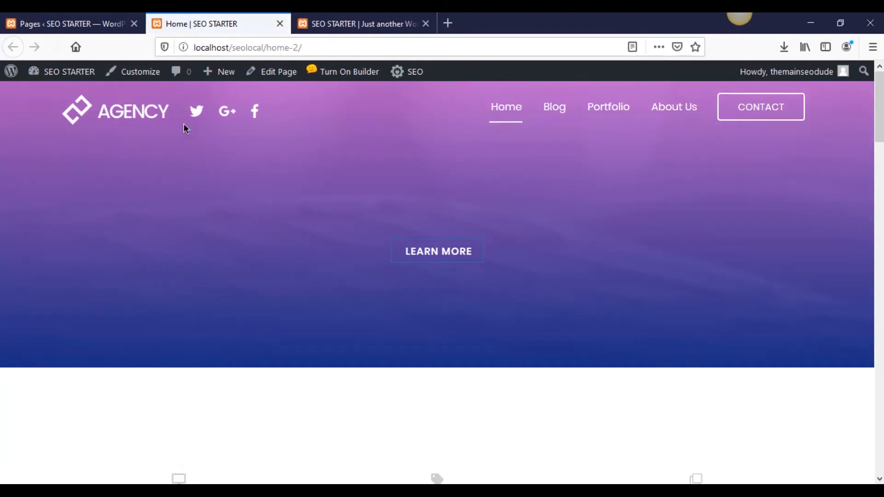
left_click(67, 24)
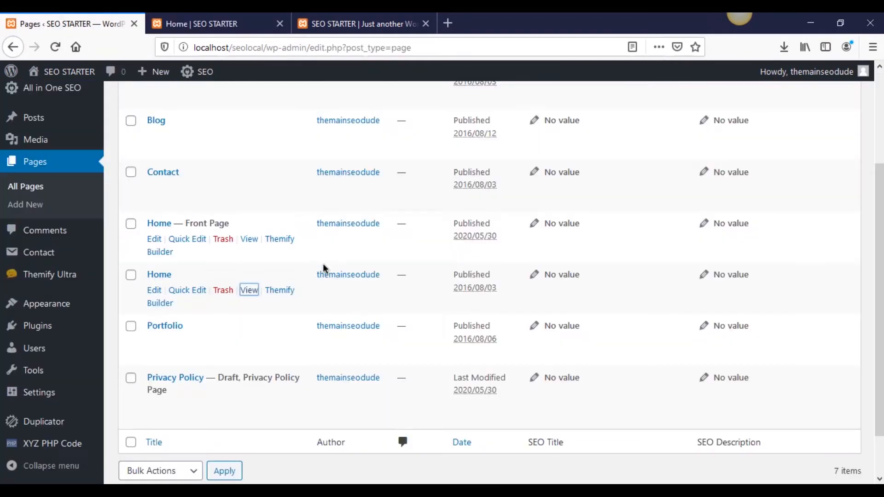
mouse_move(181, 293)
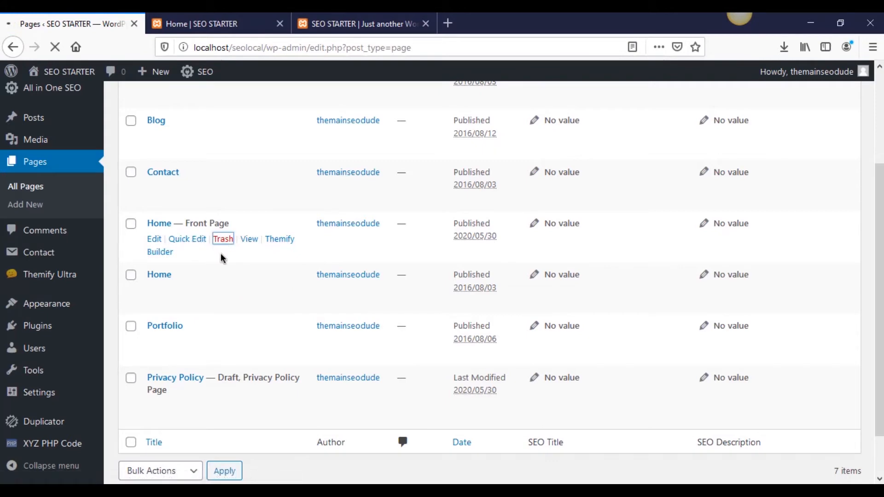
Trash the 2020 Home — Front Page, leaving six pages.
left_click(223, 239)
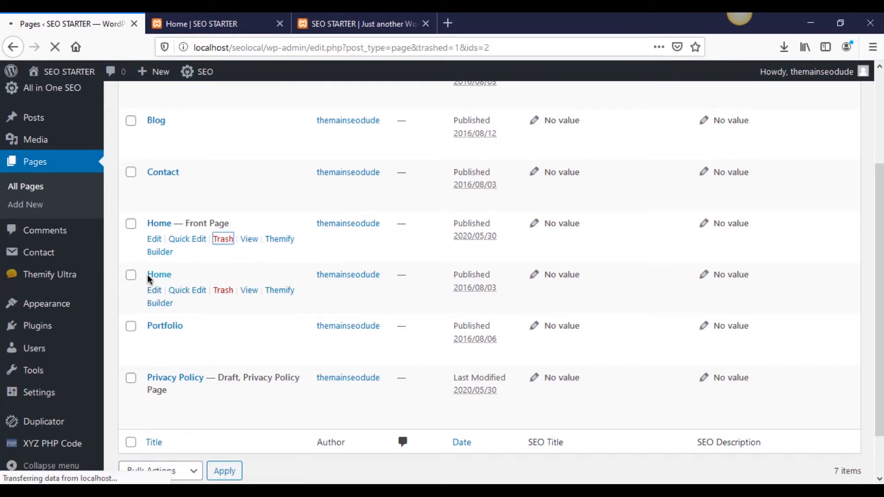
left_click(223, 238)
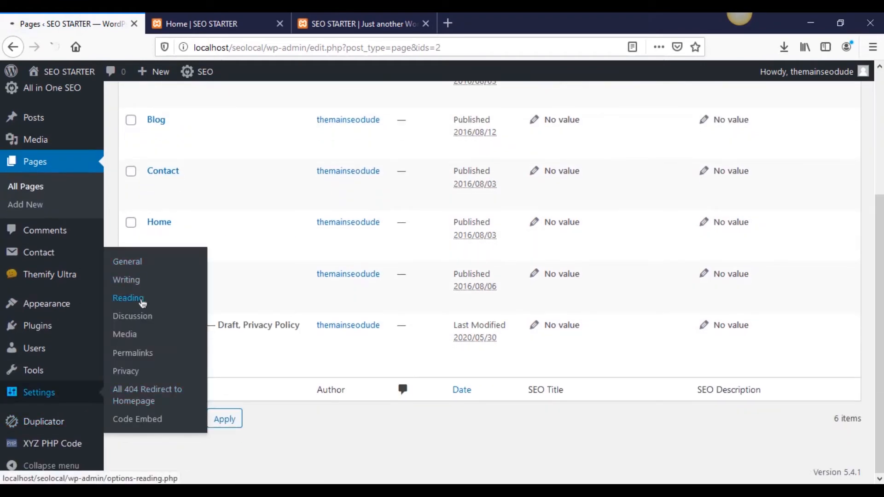
In Reading settings set the static homepage to Home, save, and view the site.
left_click(128, 297)
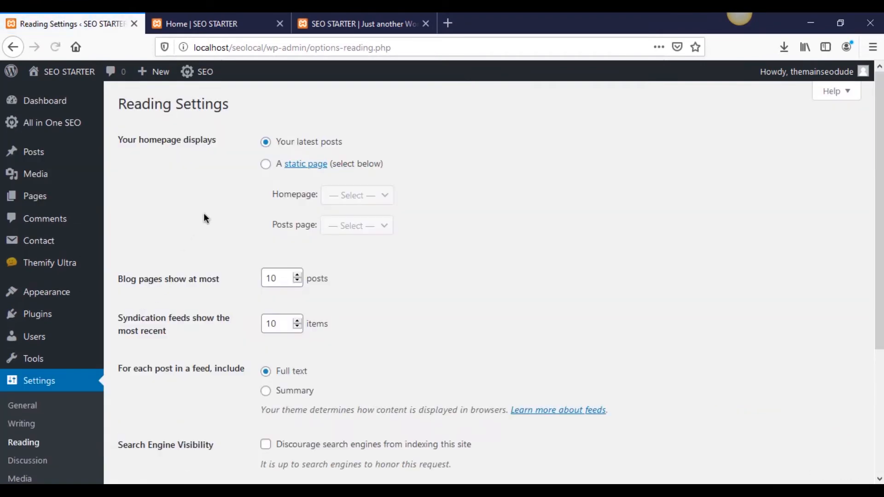
left_click(356, 196)
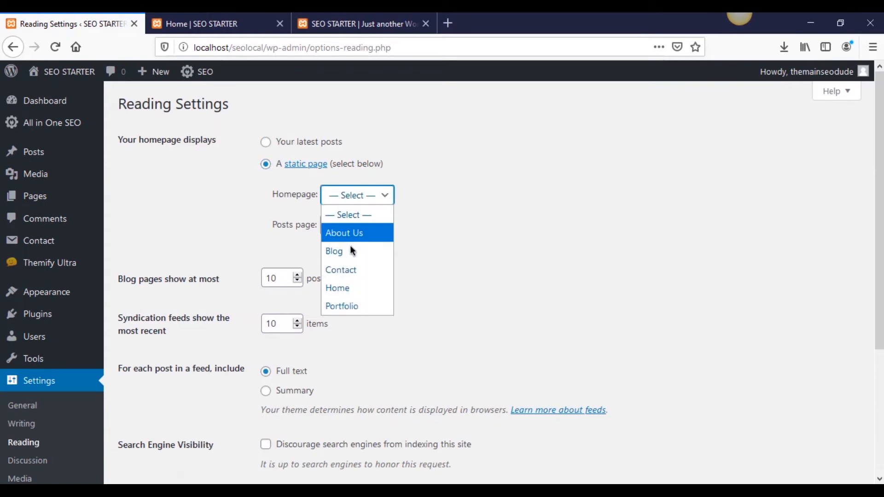
left_click(337, 288)
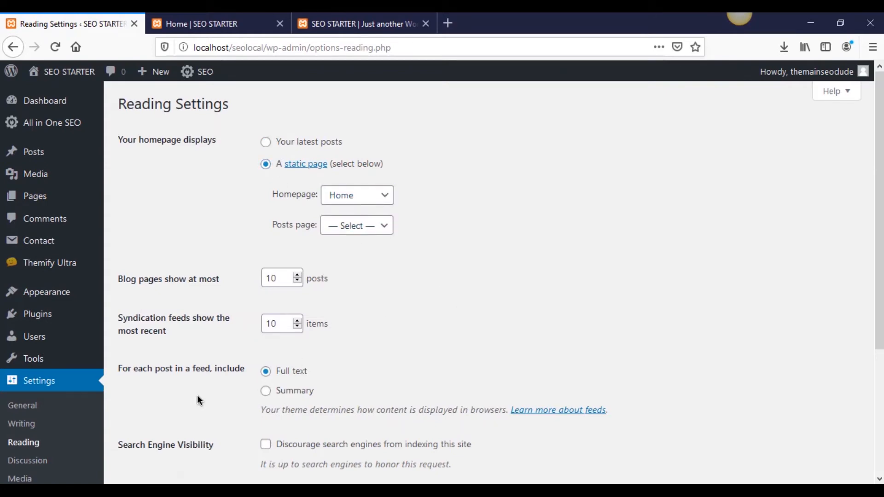
left_click(150, 329)
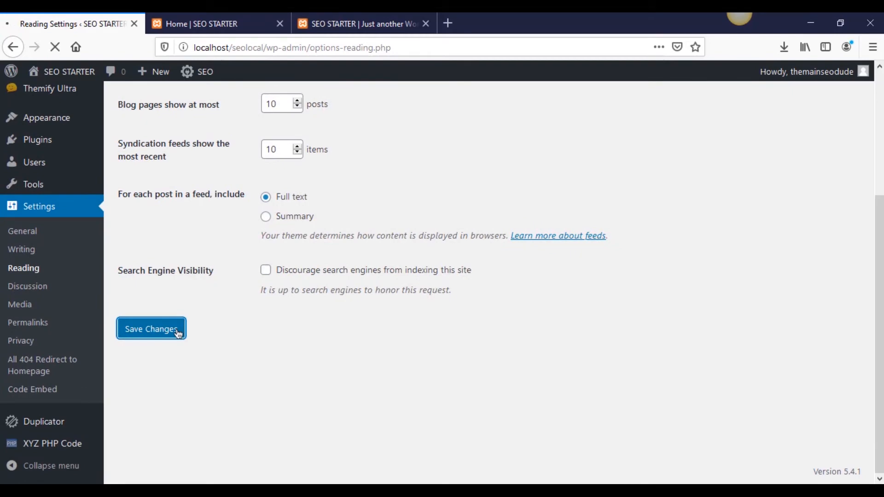
left_click(150, 329)
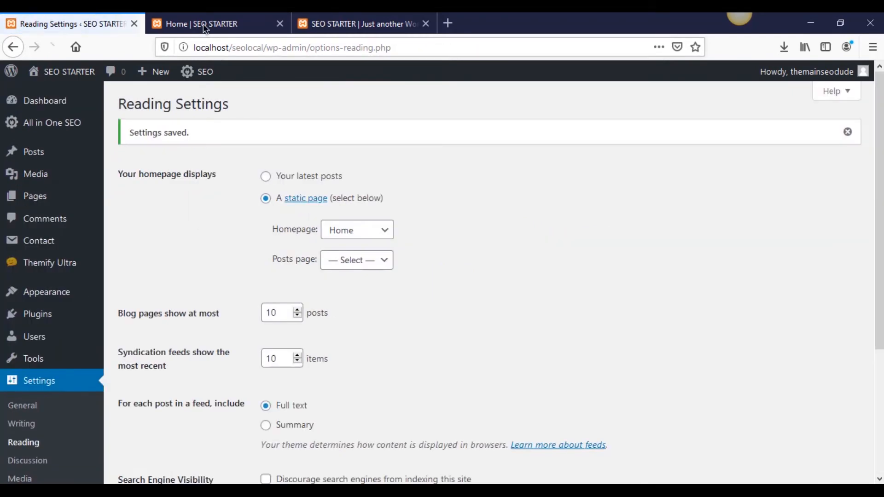
left_click(202, 24)
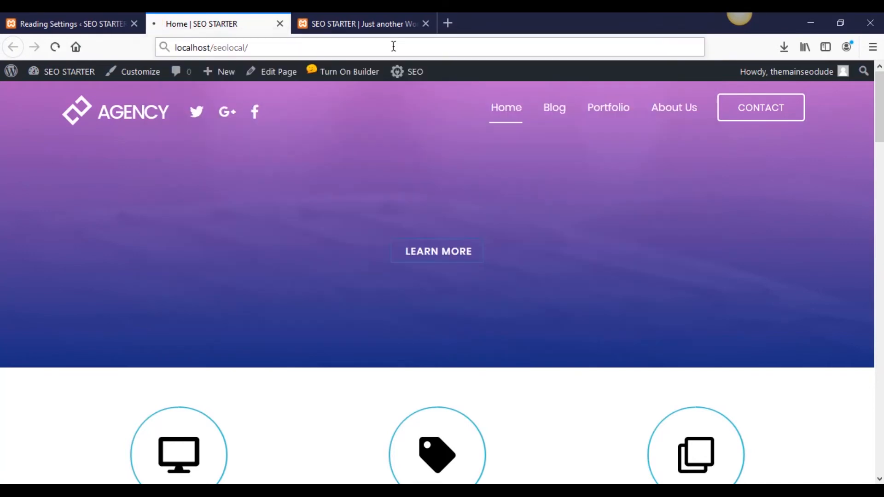
Review the live Agency homepage down to the footer, then return to Reading Settings.
left_click(280, 24)
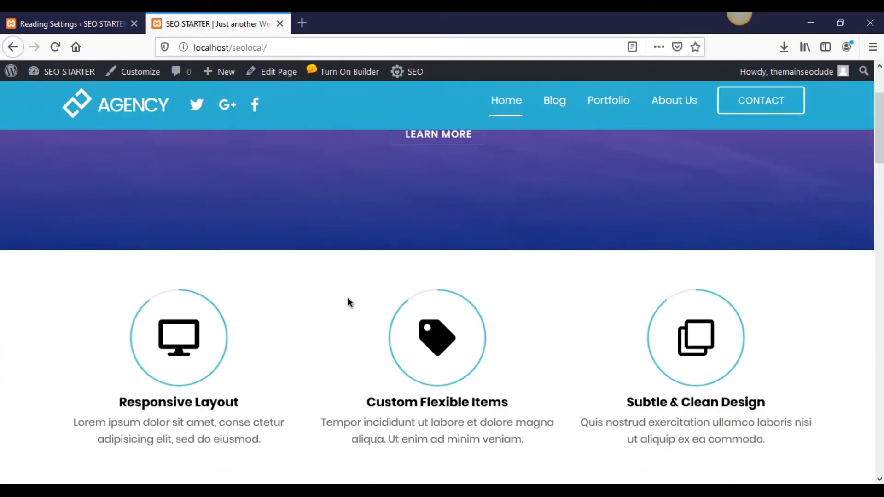
scroll("down", 3)
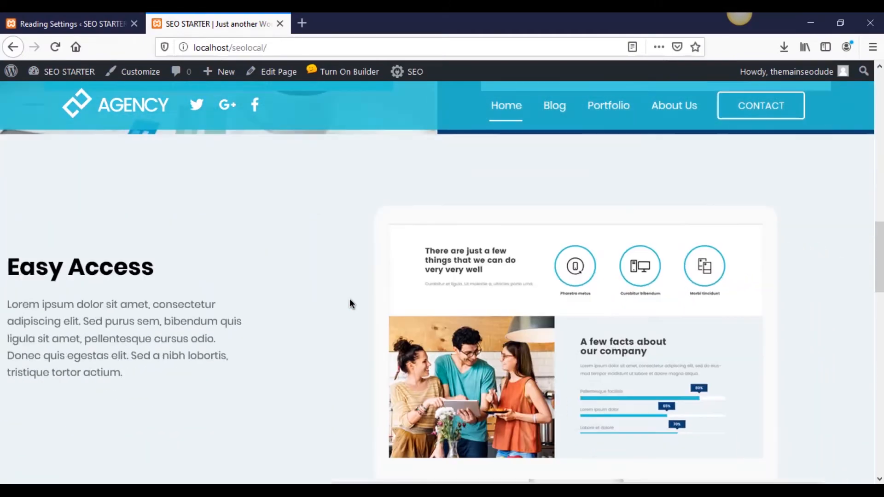
scroll("down", 3)
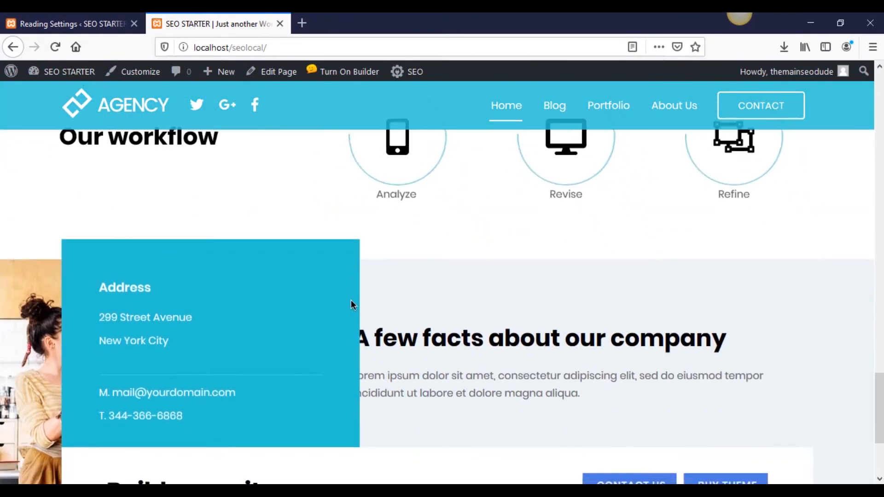
scroll("down", 3)
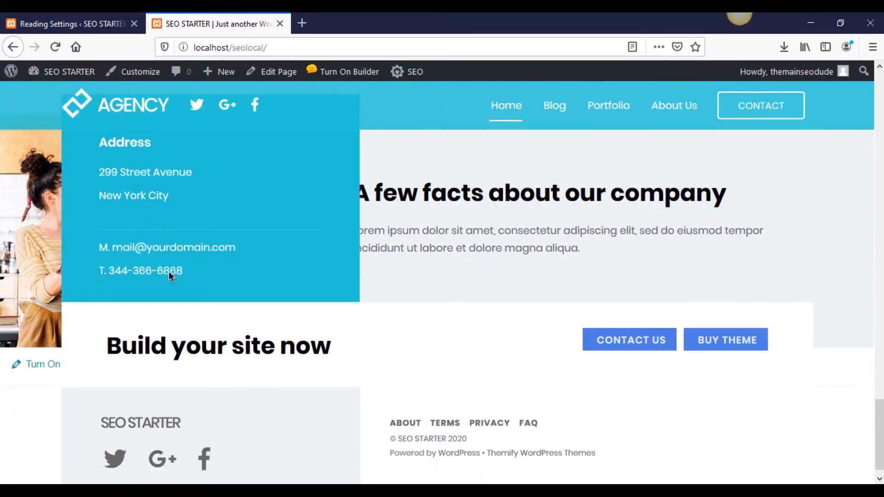
scroll("up", 3)
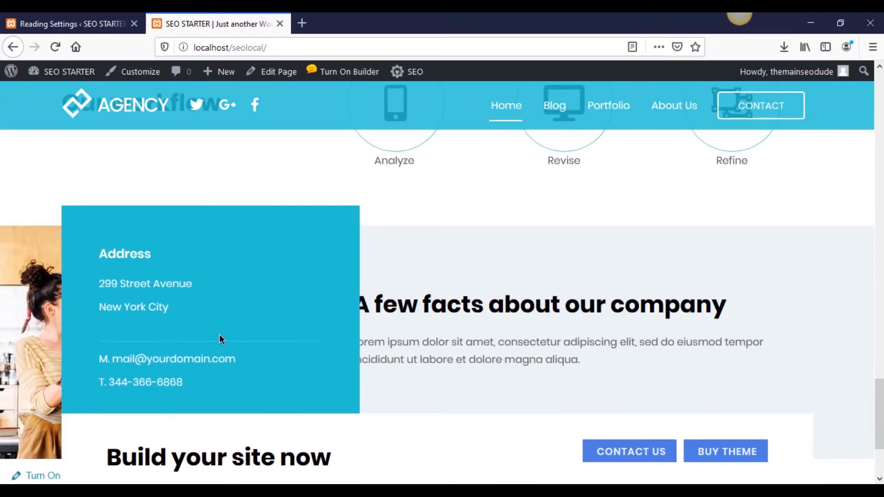
scroll("down", 3)
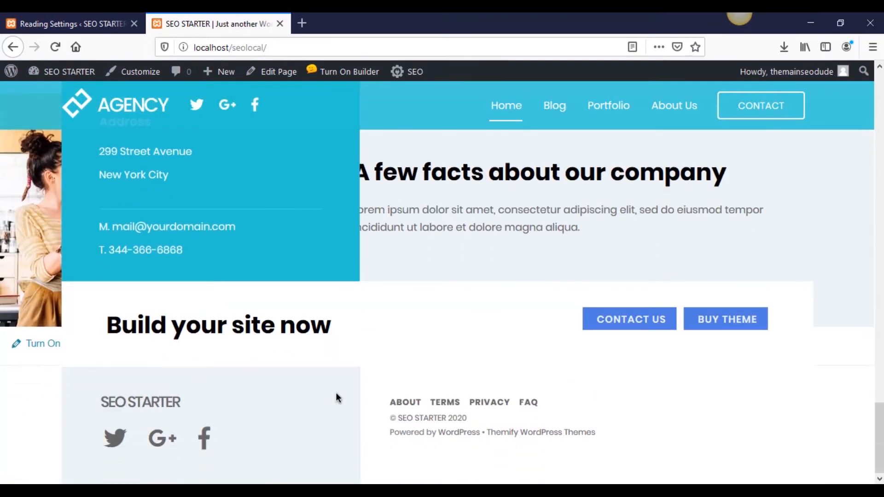
scroll("up", 3)
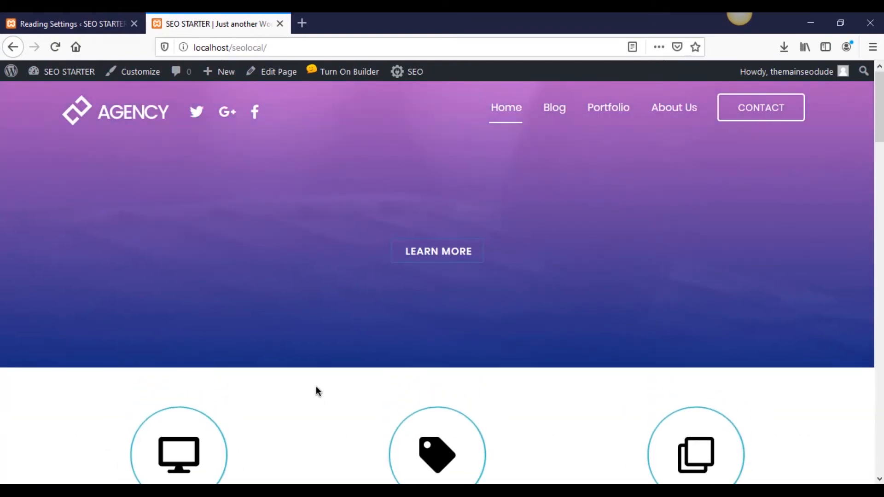
left_click(67, 24)
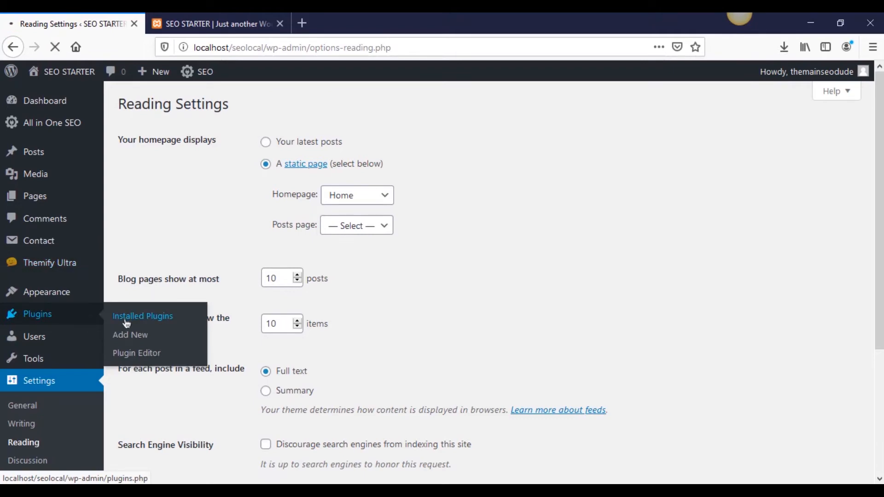
Go via Installed Plugins to the Themify Ultra settings General section.
left_click(143, 316)
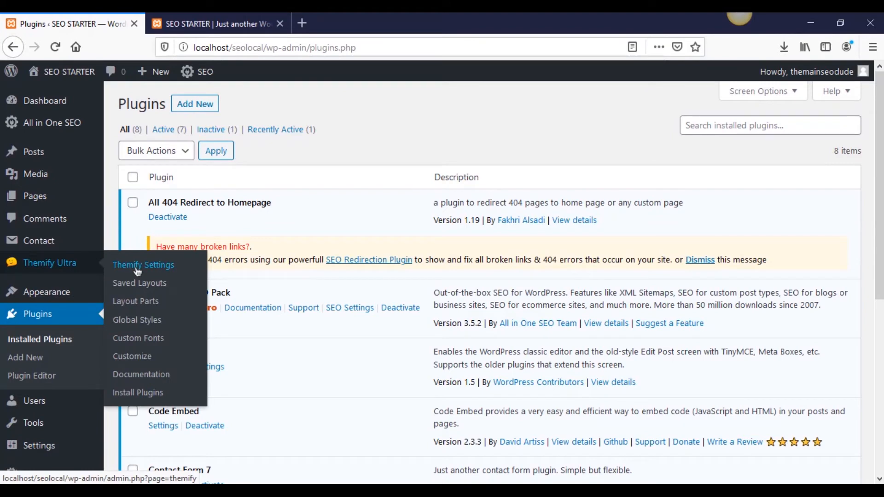
left_click(144, 265)
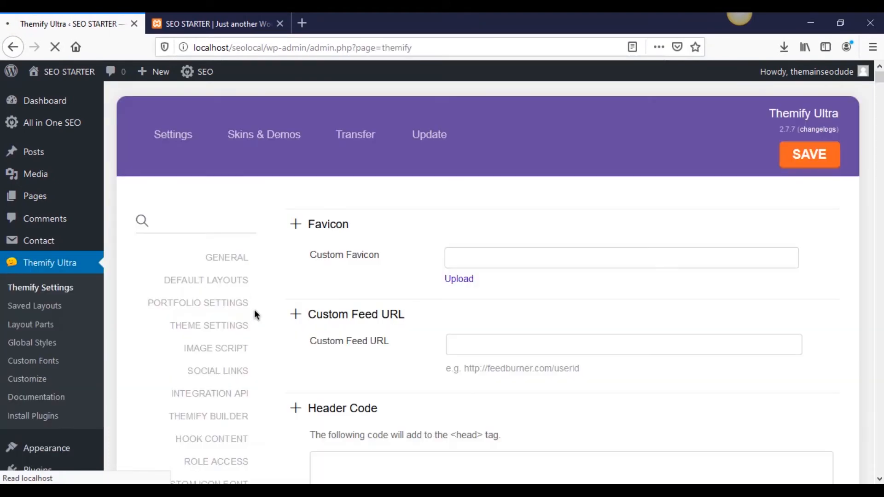
left_click(172, 135)
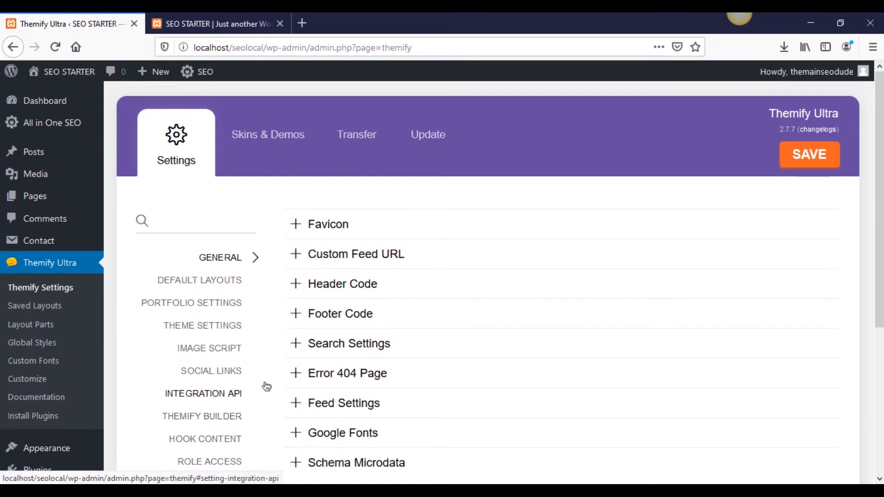
mouse_move(33, 415)
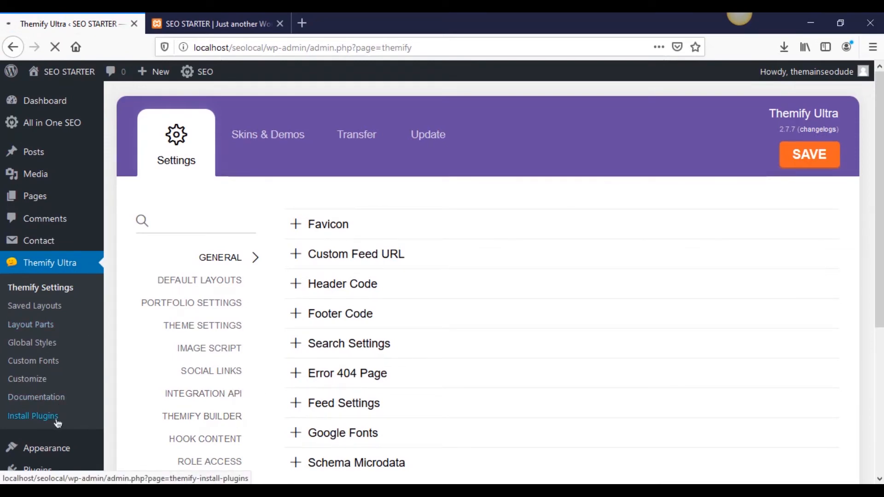
Bulk-install all six required Themify plugins from the theme's Install Plugins page.
left_click(33, 415)
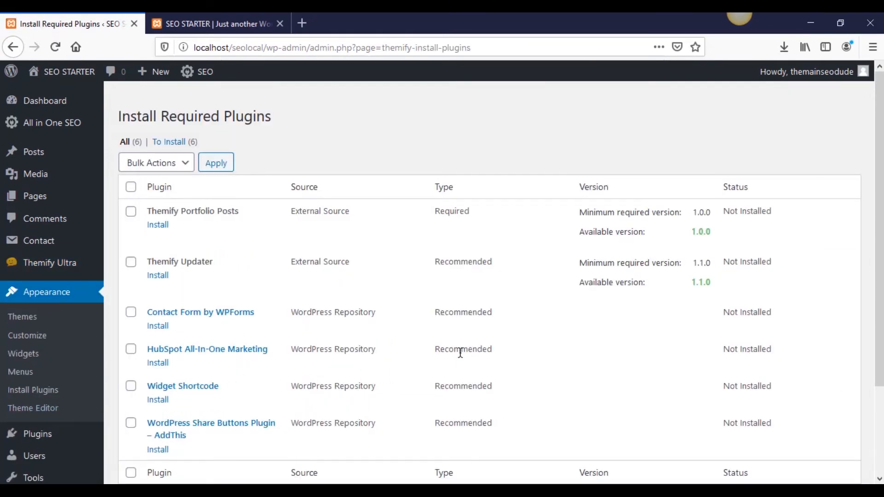
scroll("down", 3)
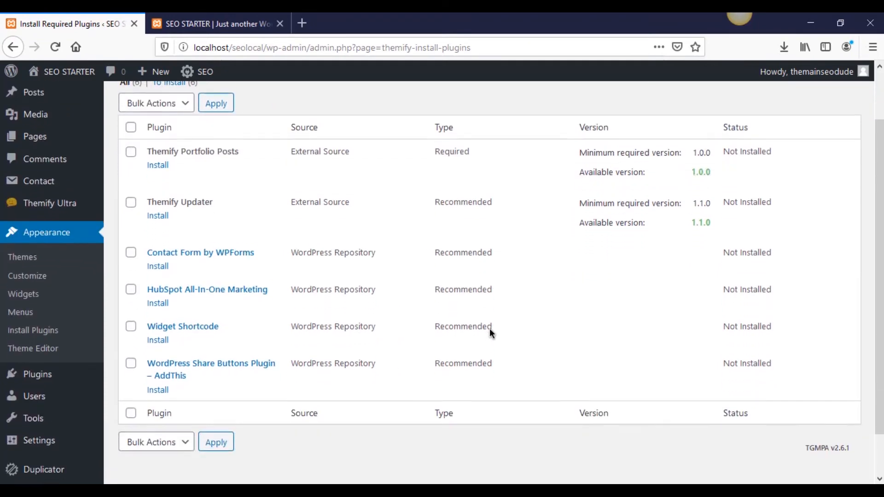
scroll("up", 3)
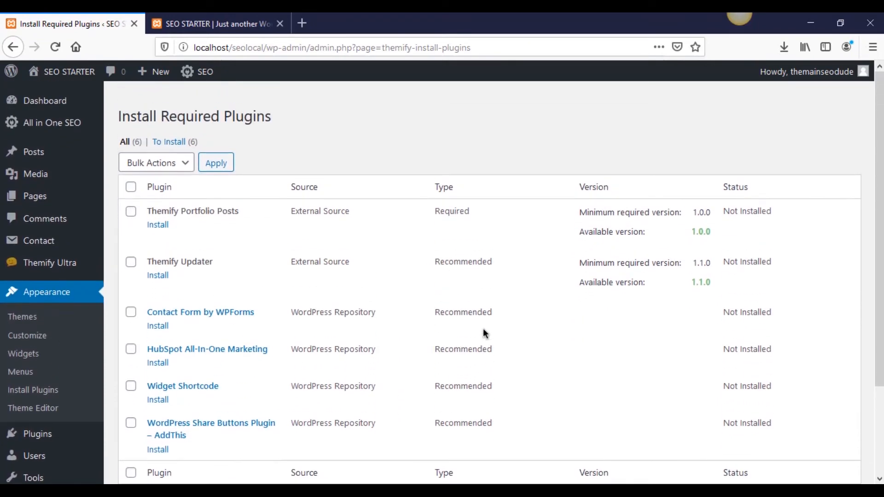
mouse_move(131, 199)
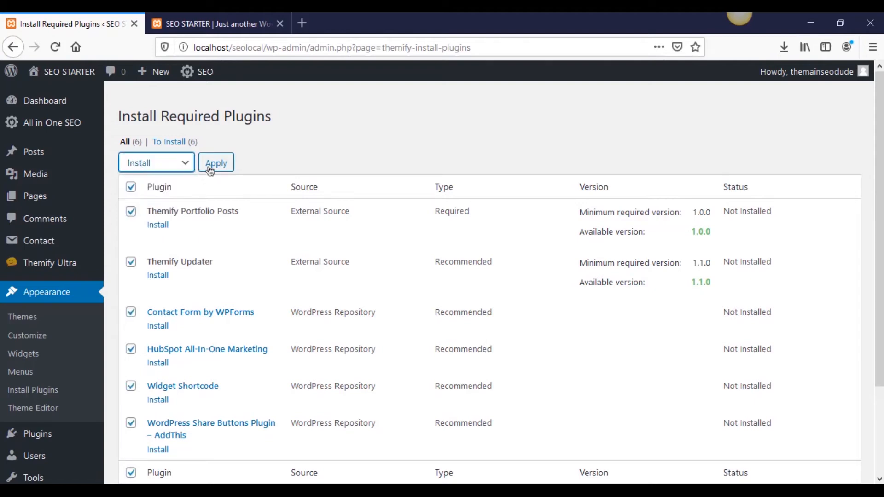
left_click(215, 163)
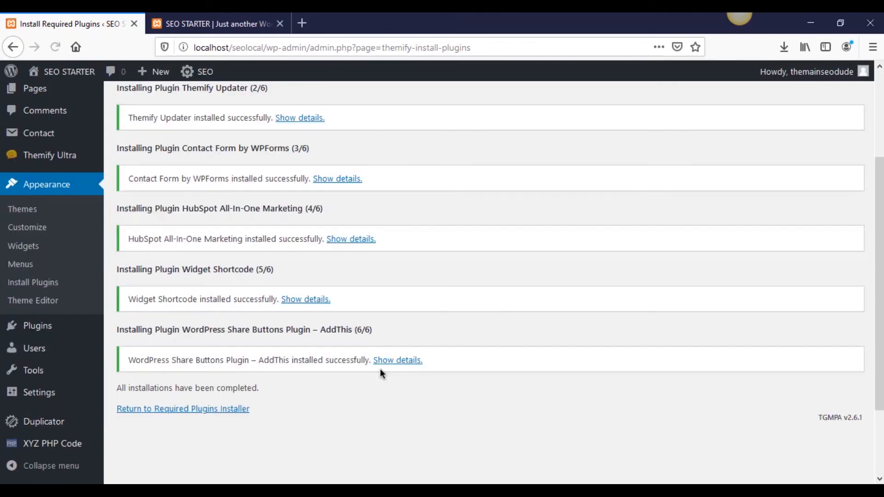
left_click(183, 409)
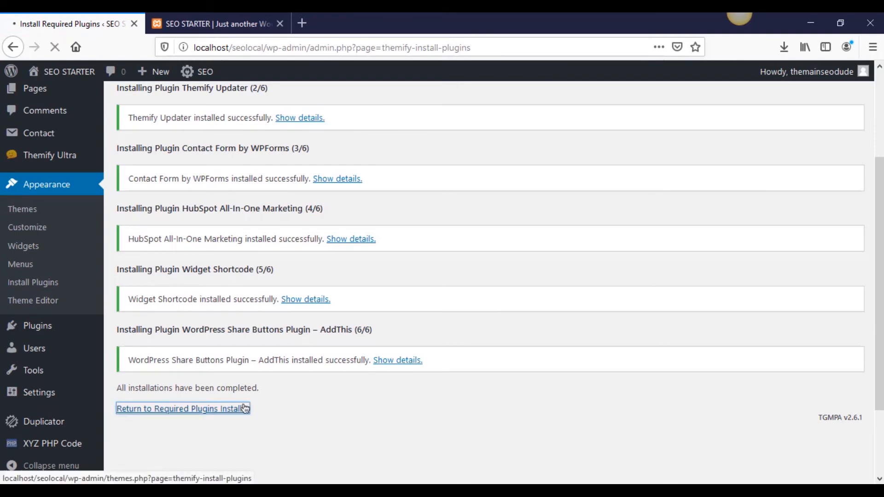
left_click(180, 408)
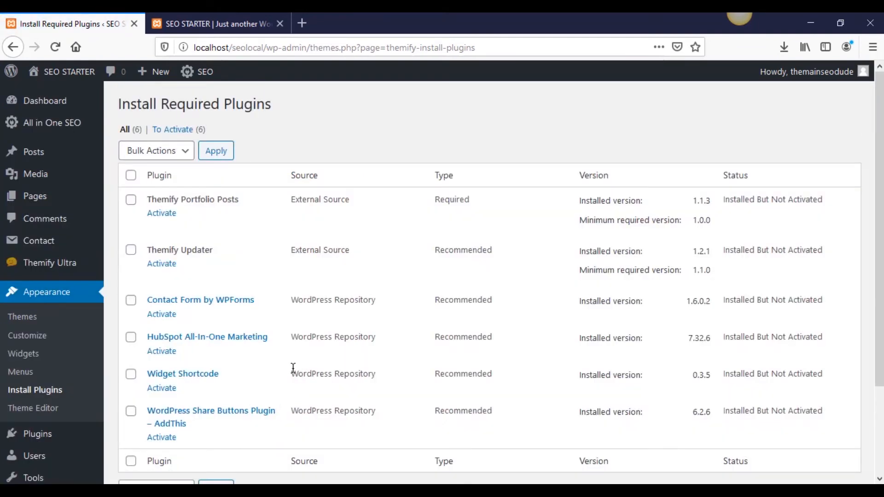
Select all six installed plugins and apply the bulk Activate action.
left_click(131, 175)
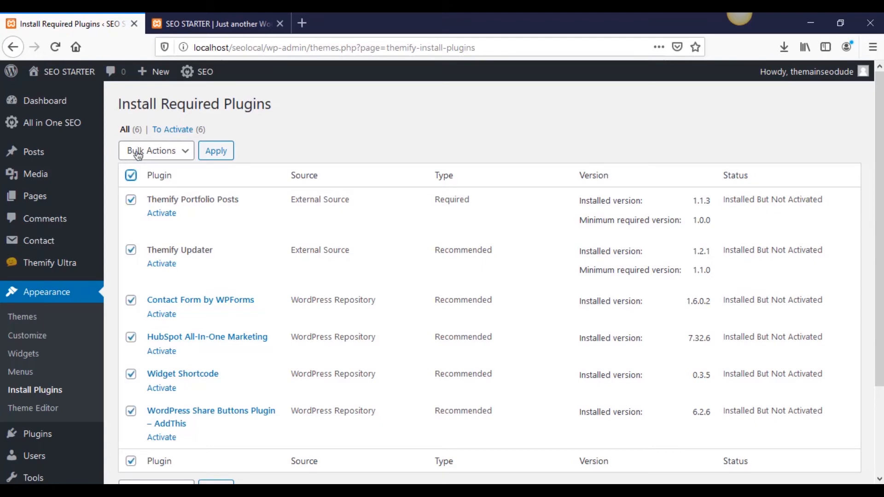
left_click(156, 150)
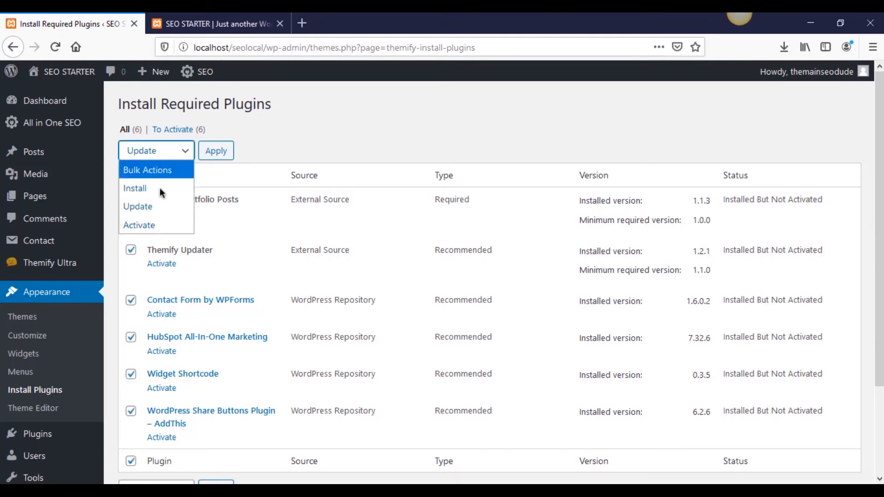
left_click(139, 225)
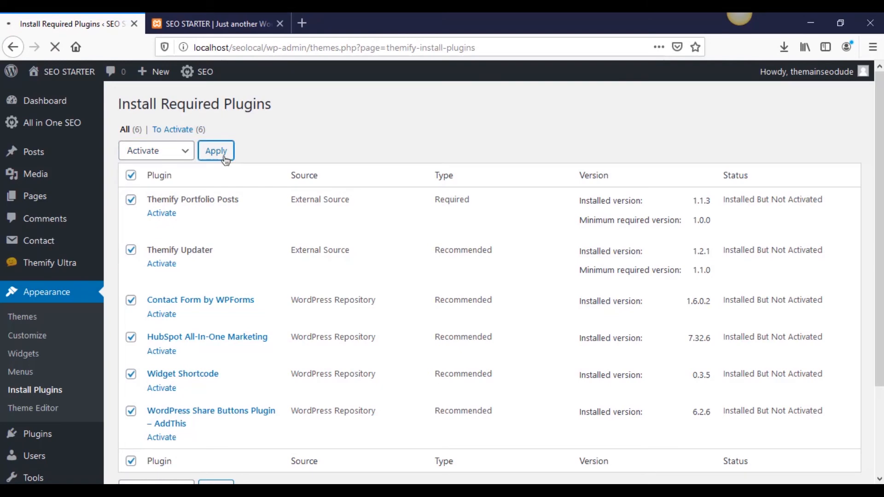
left_click(215, 150)
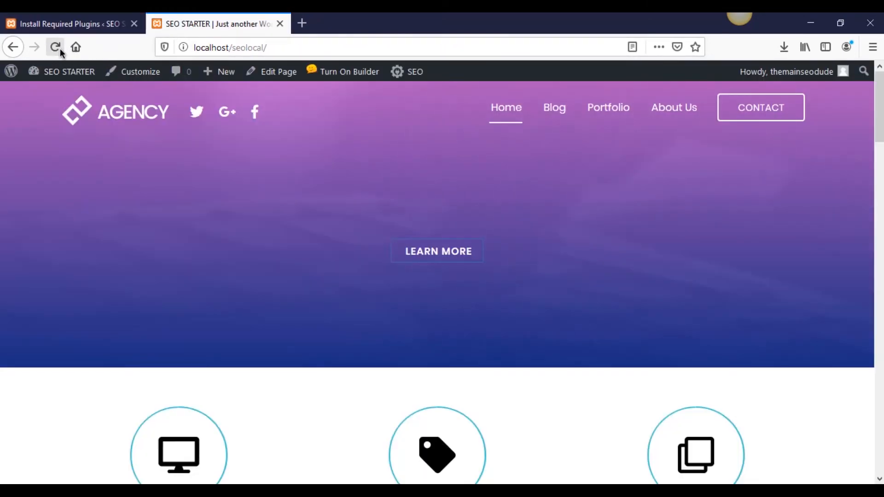
Reload the Agency homepage with the new plugins active, then return to the dashboard.
left_click(55, 47)
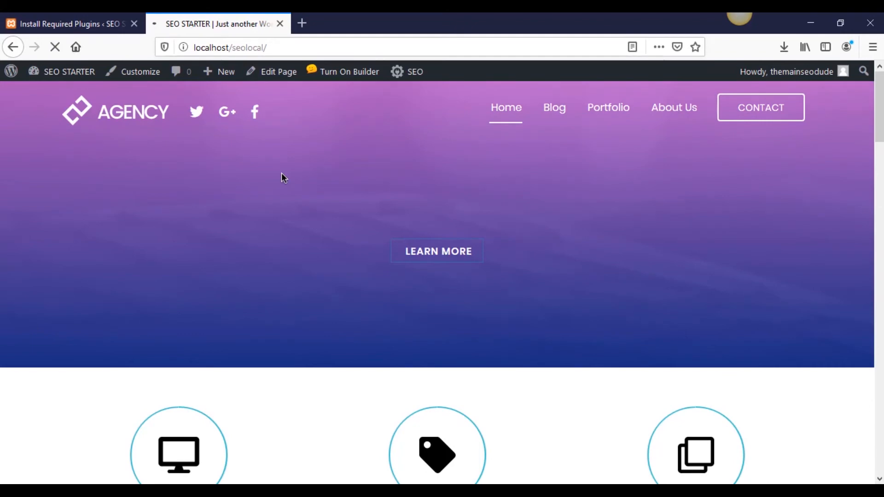
scroll("down", 3)
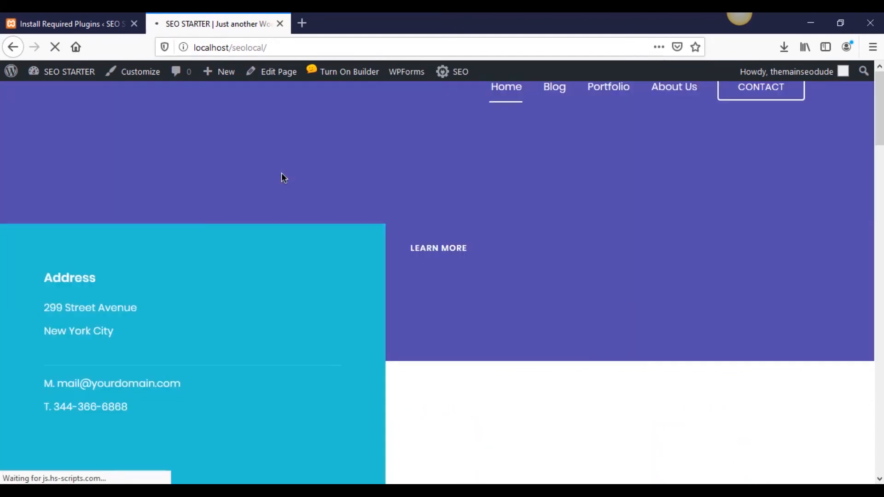
left_click(67, 24)
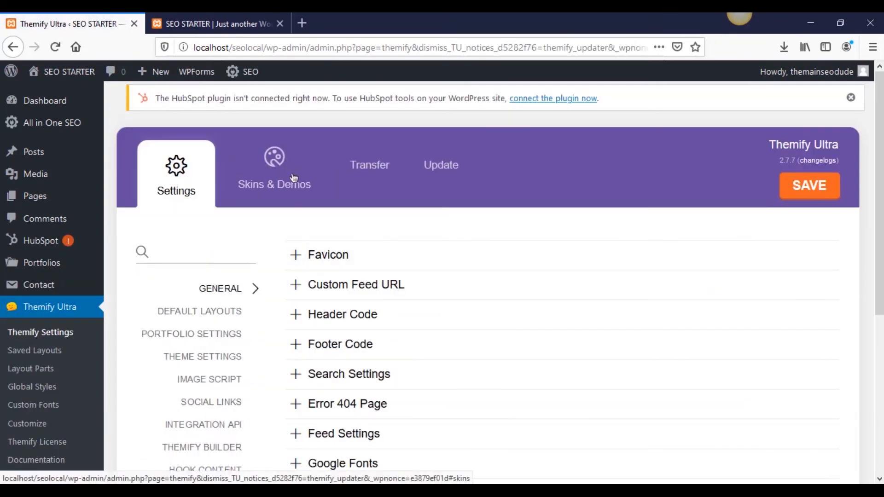
Re-import the Ultra Agency demo from Skins & Demos with all demo images included.
left_click(274, 165)
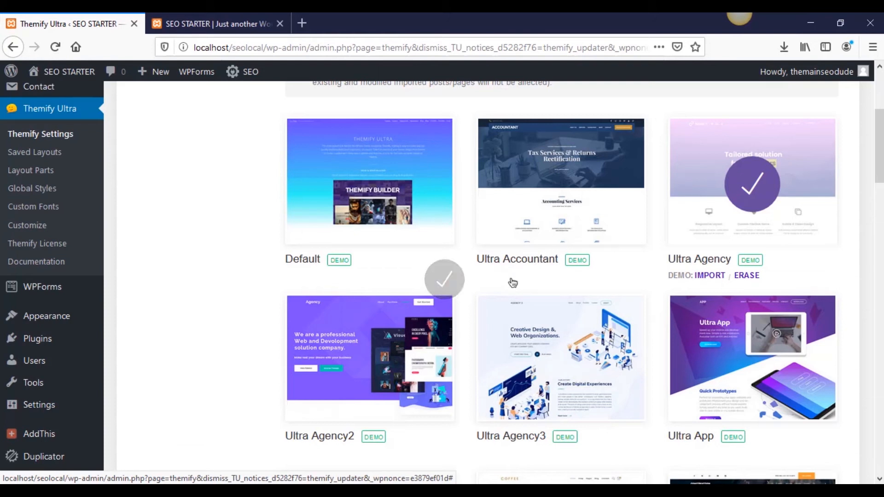
mouse_move(710, 276)
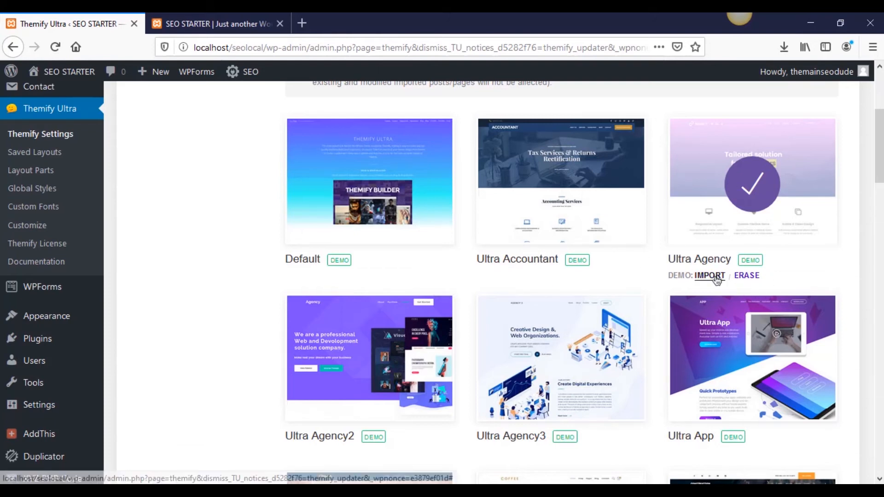
left_click(709, 276)
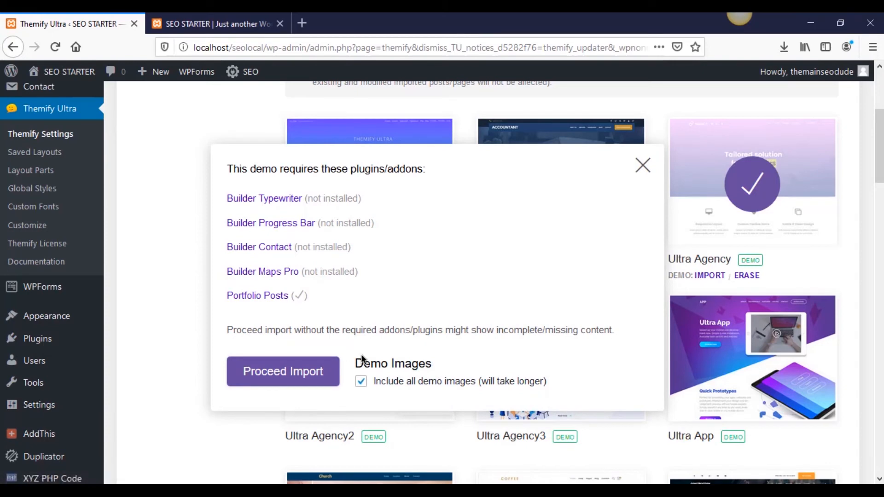
mouse_move(278, 211)
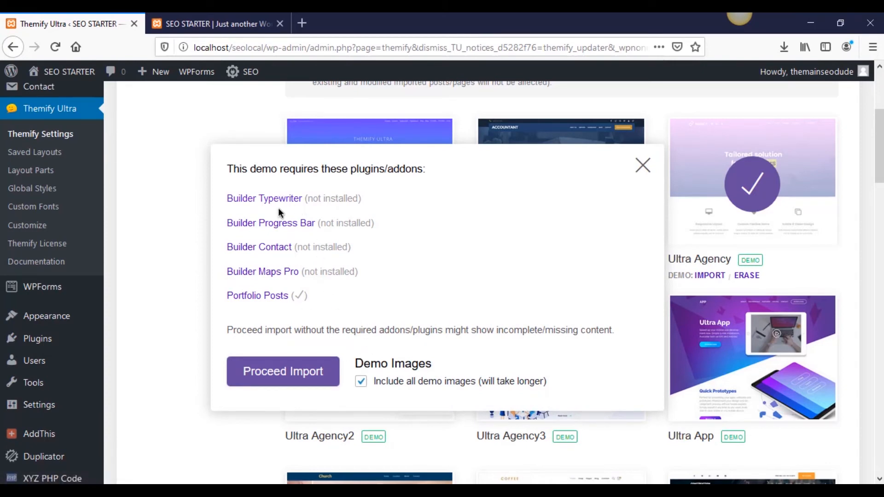
mouse_move(277, 246)
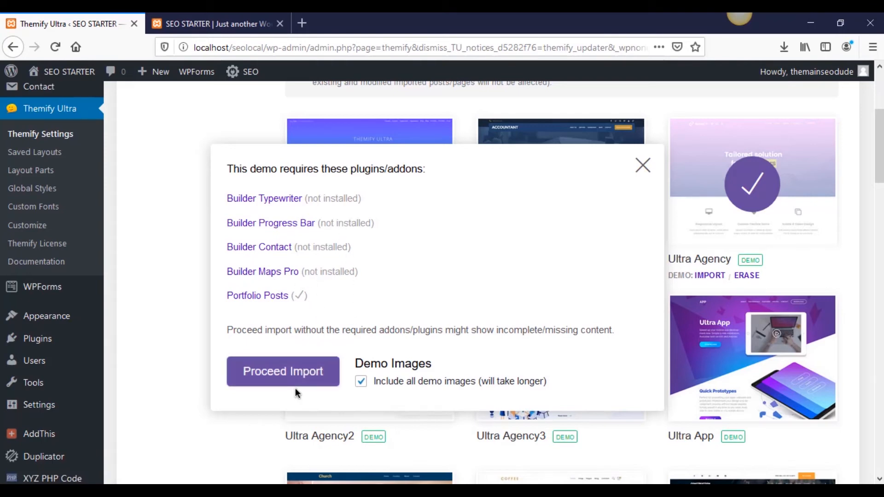
left_click(283, 371)
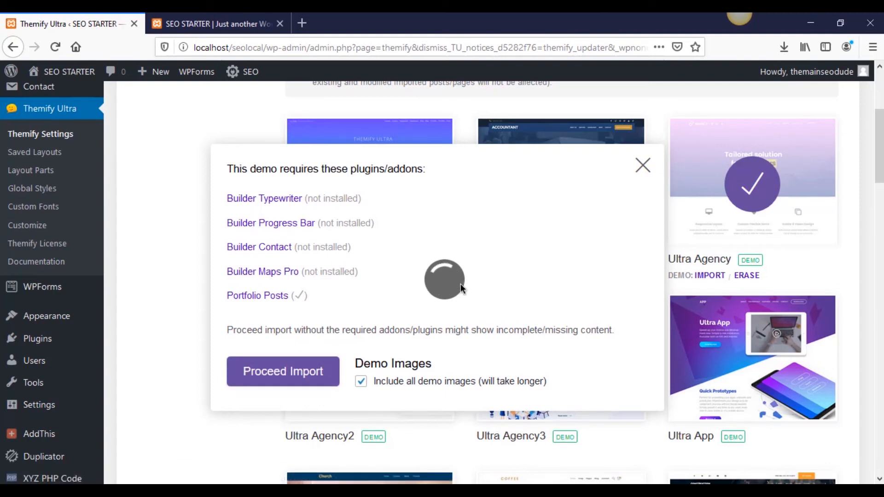
mouse_move(283, 277)
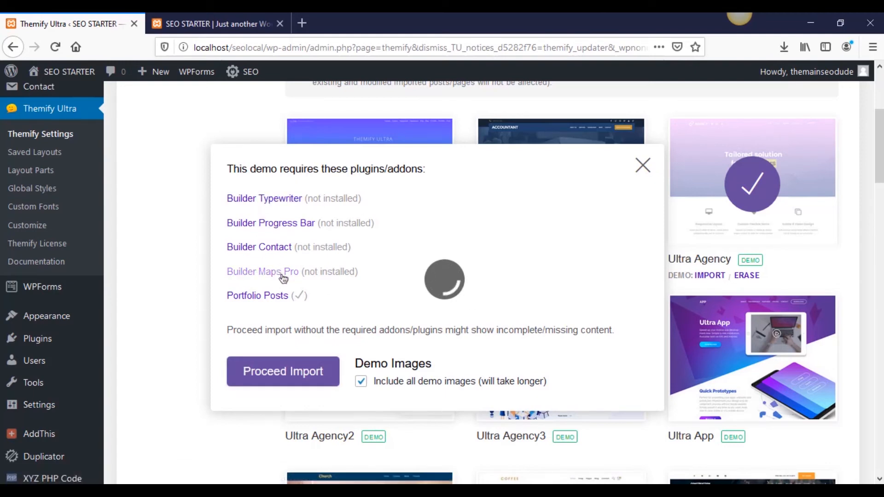
mouse_move(546, 269)
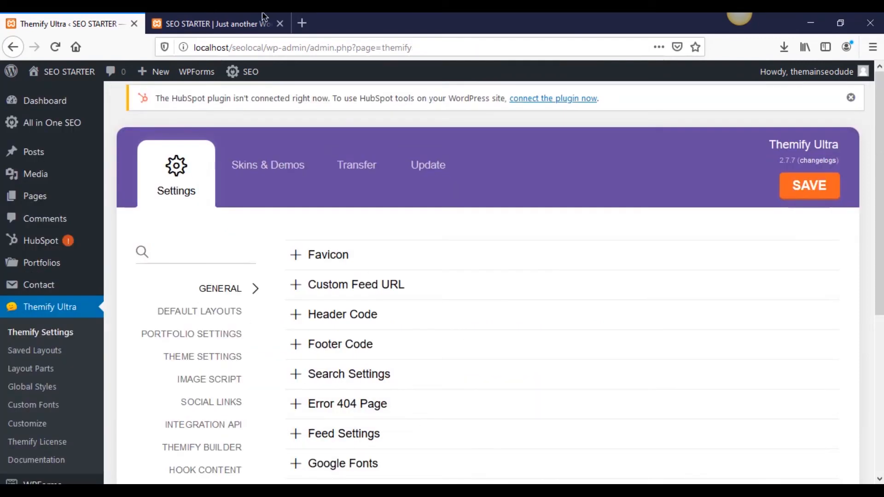
left_click(218, 24)
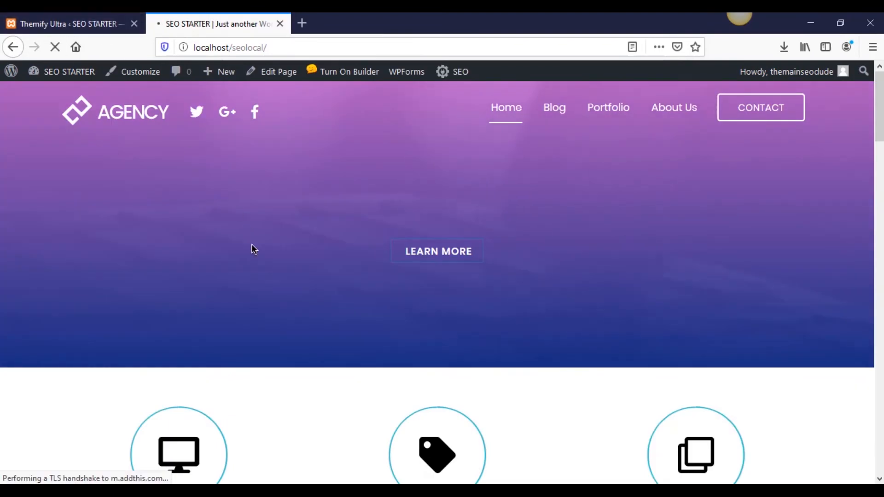
mouse_move(335, 251)
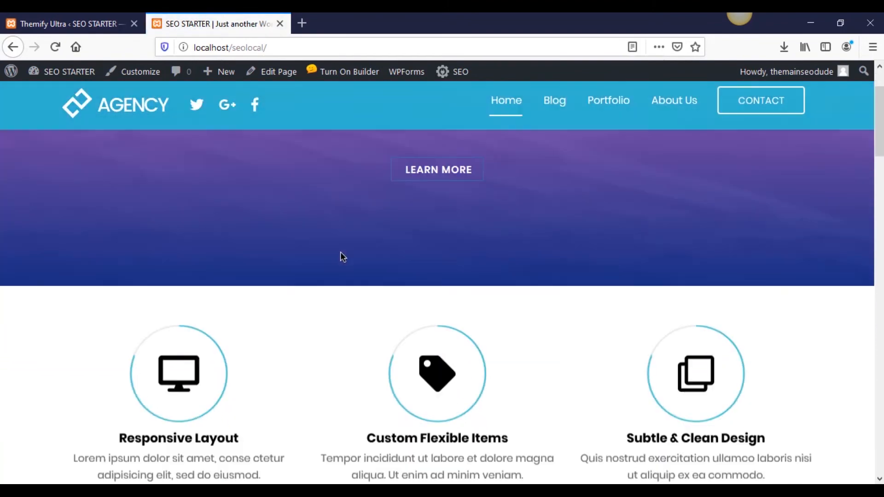
scroll("down", 3)
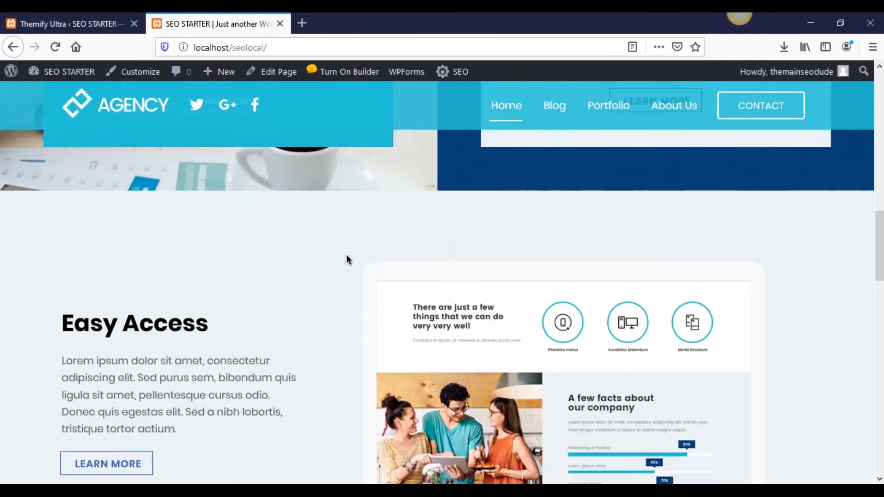
scroll("up", 3)
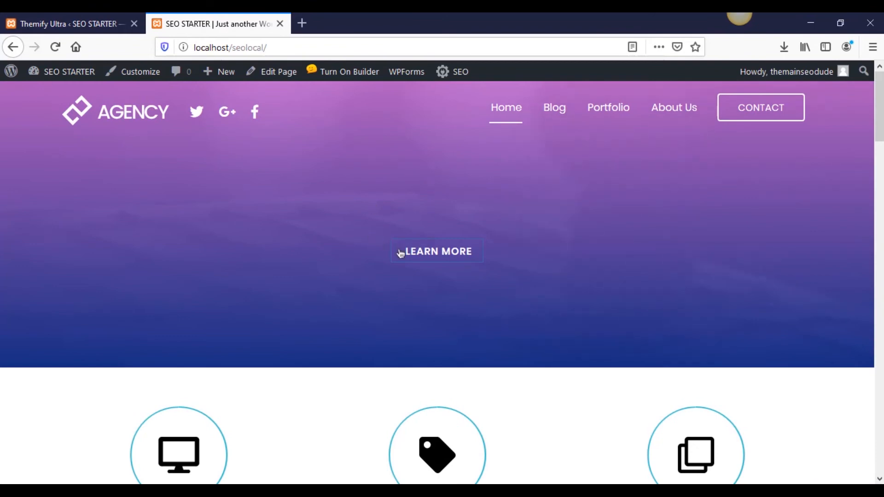
left_click(67, 24)
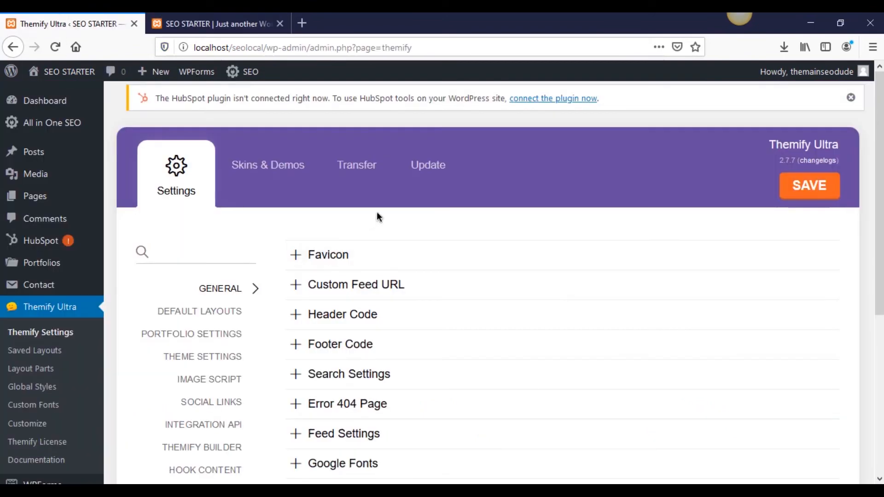
Expand and collapse the Favicon settings, then show the Default Layouts section.
left_click(850, 97)
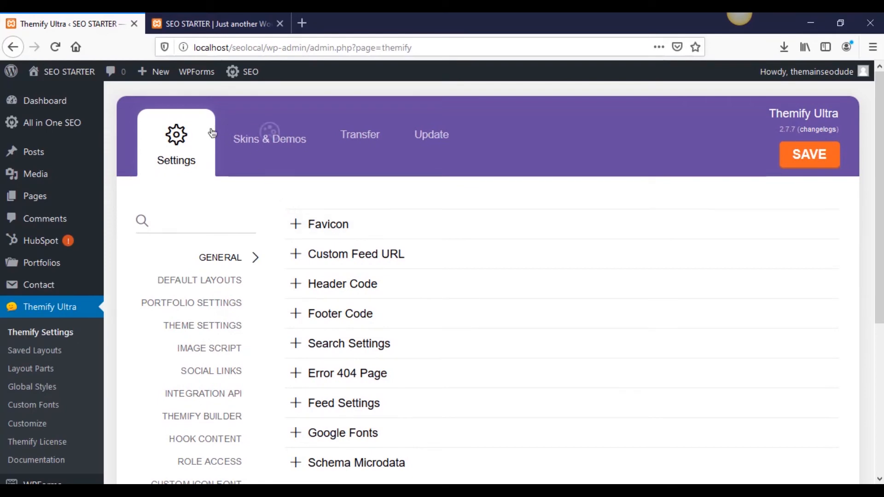
scroll("down", 3)
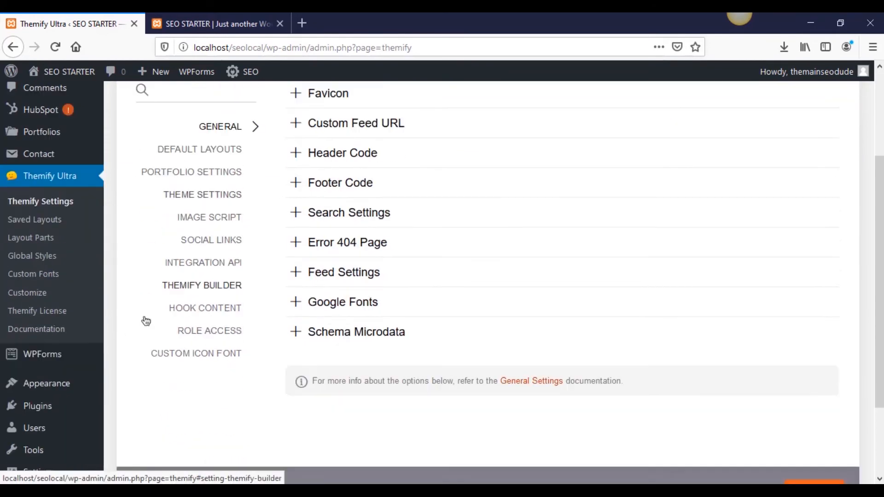
scroll("up", 3)
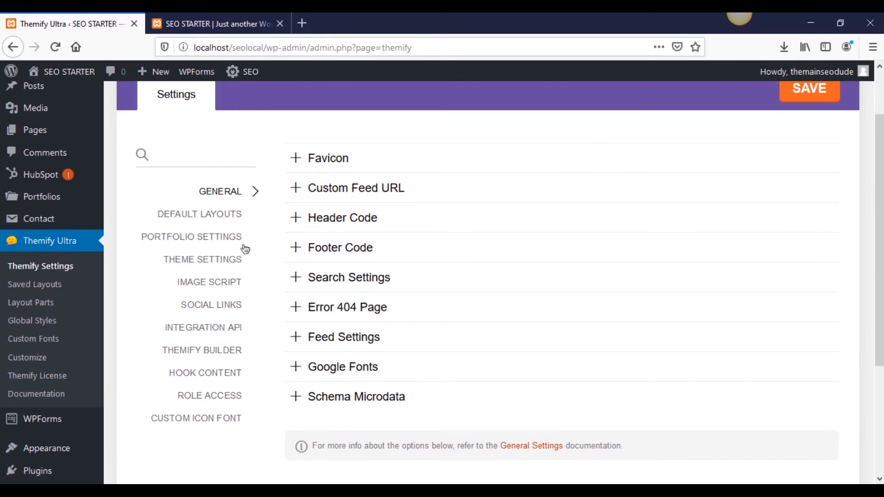
left_click(296, 158)
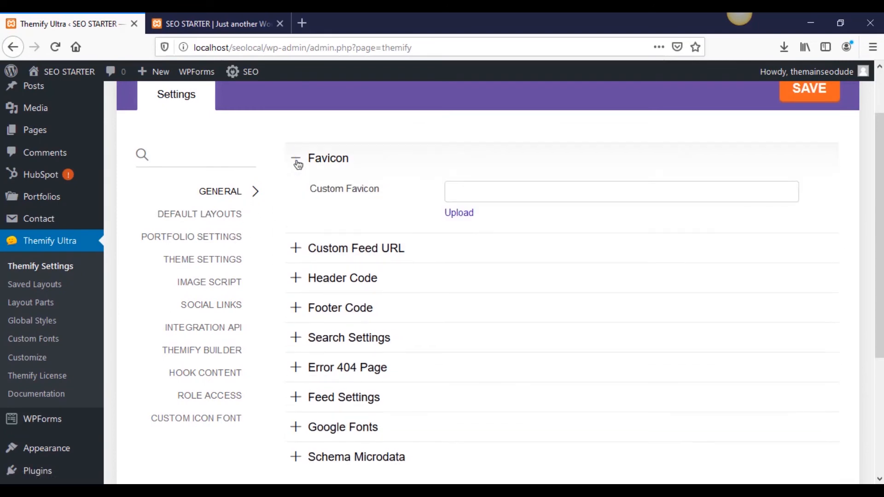
left_click(297, 159)
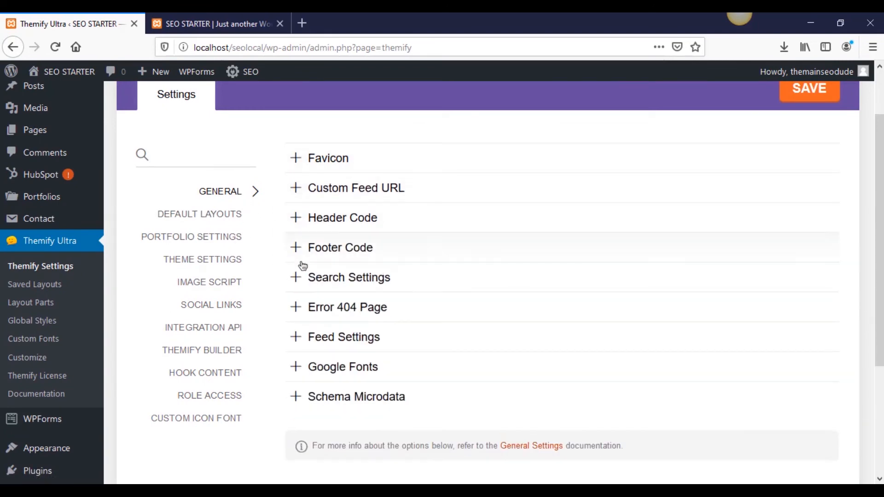
double_click(325, 248)
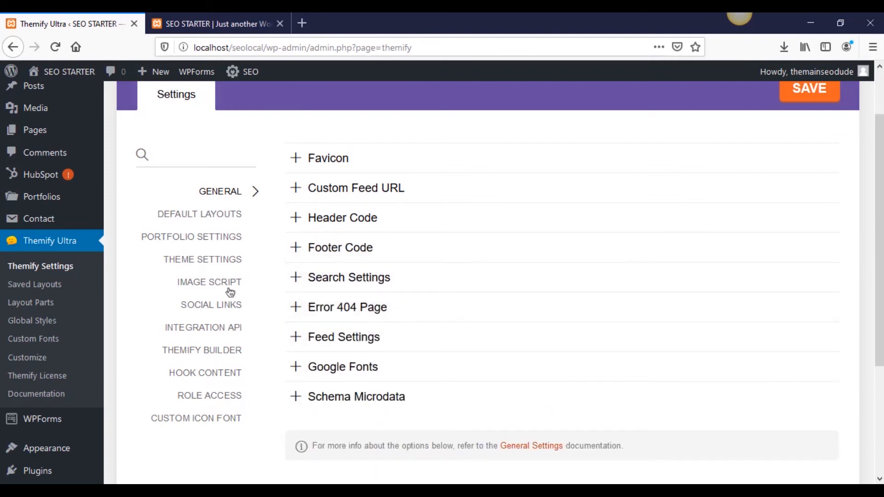
left_click(199, 213)
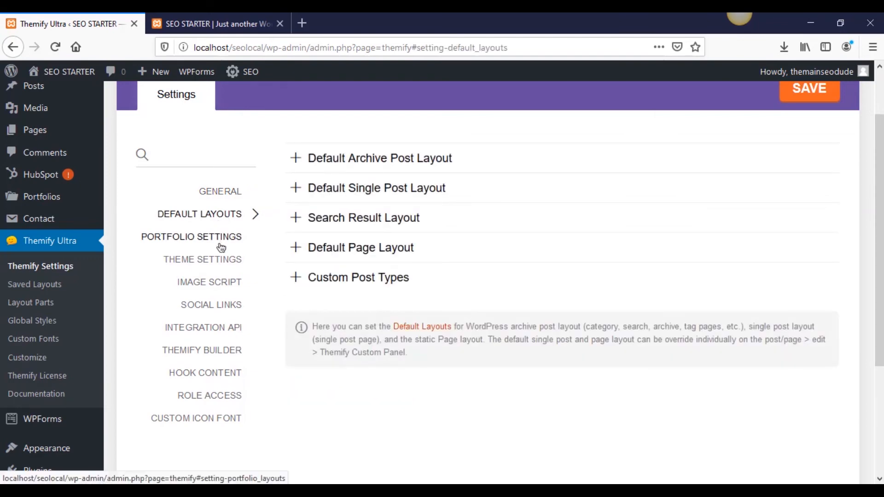
Browse Theme Settings with Theme Appearance collapsed, then switch to the live homepage tab.
left_click(201, 260)
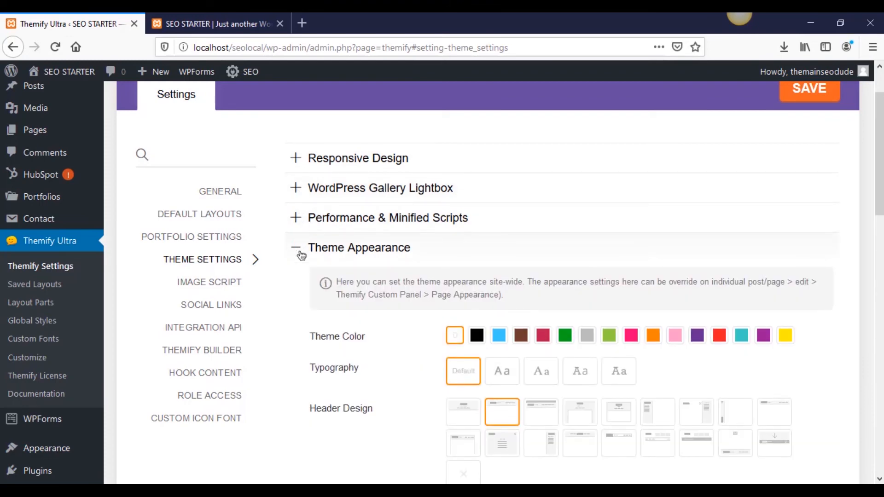
scroll("down", 3)
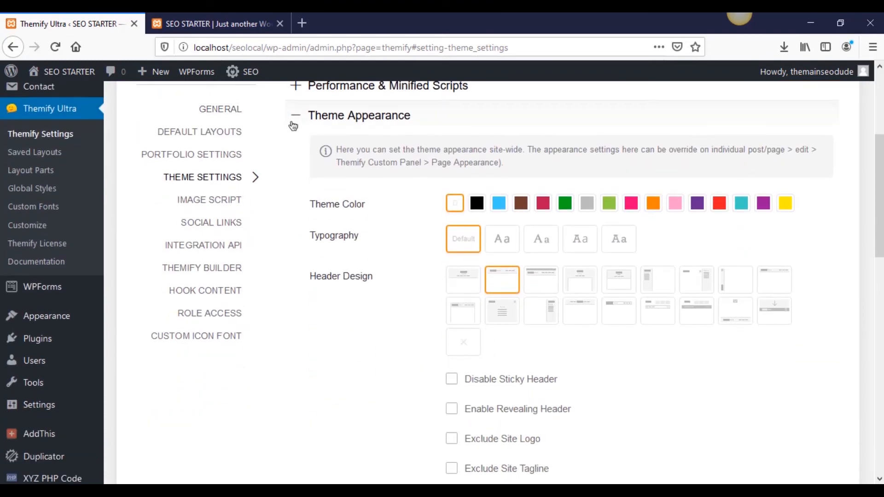
left_click(294, 116)
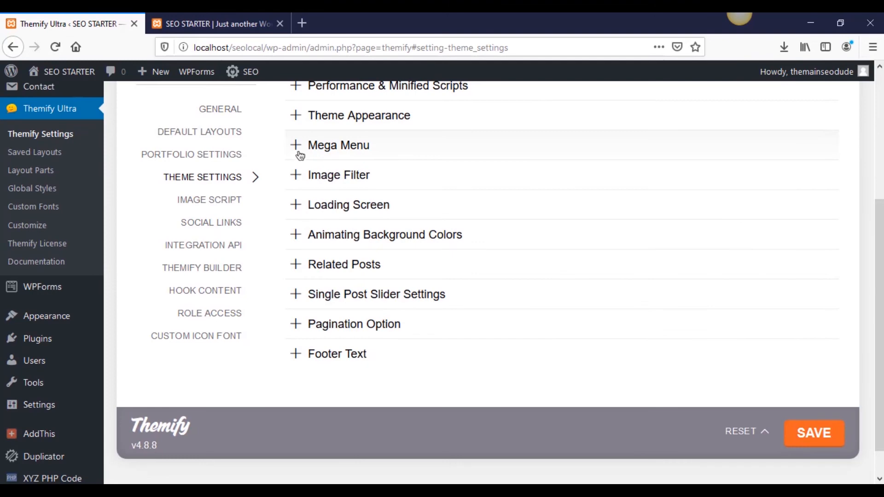
mouse_move(300, 269)
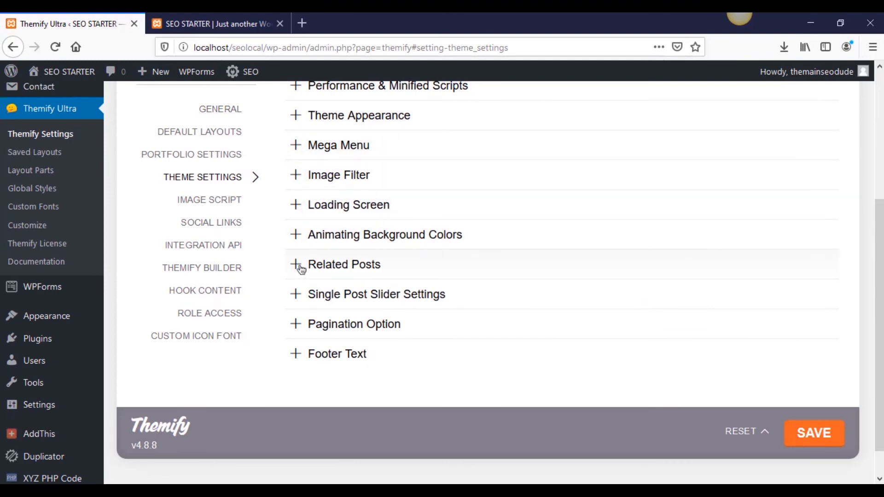
scroll("up", 3)
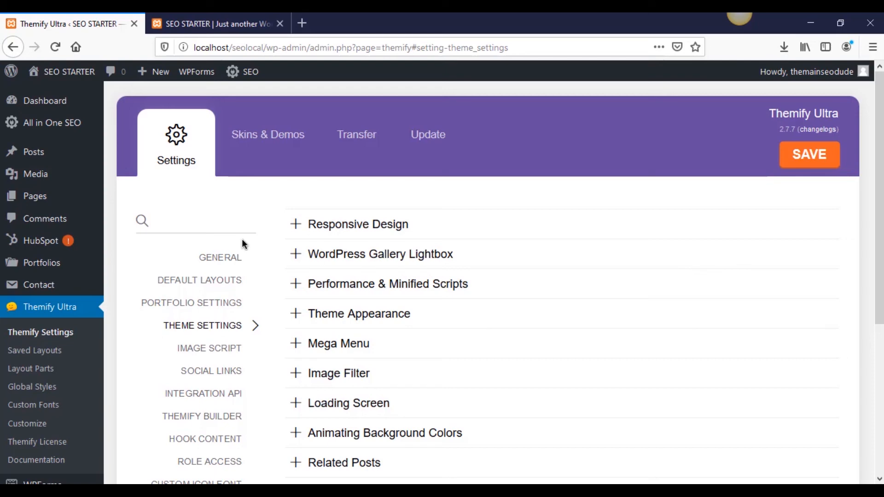
mouse_move(597, 153)
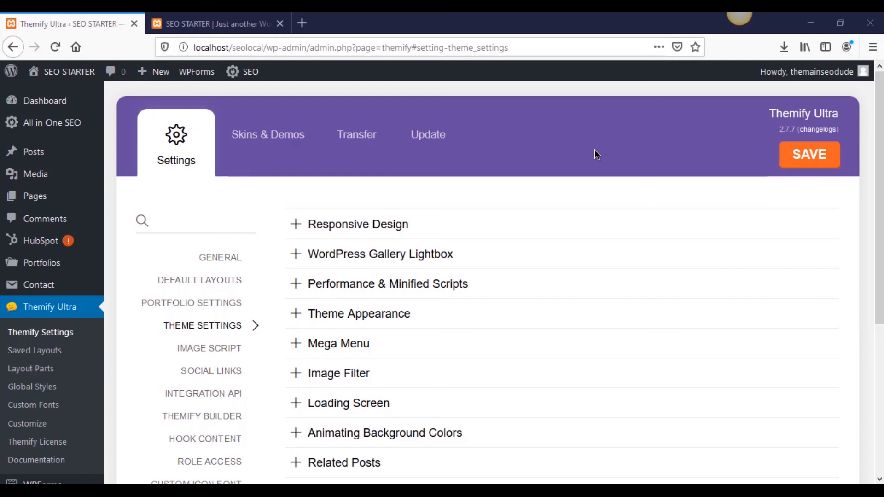
left_click(217, 24)
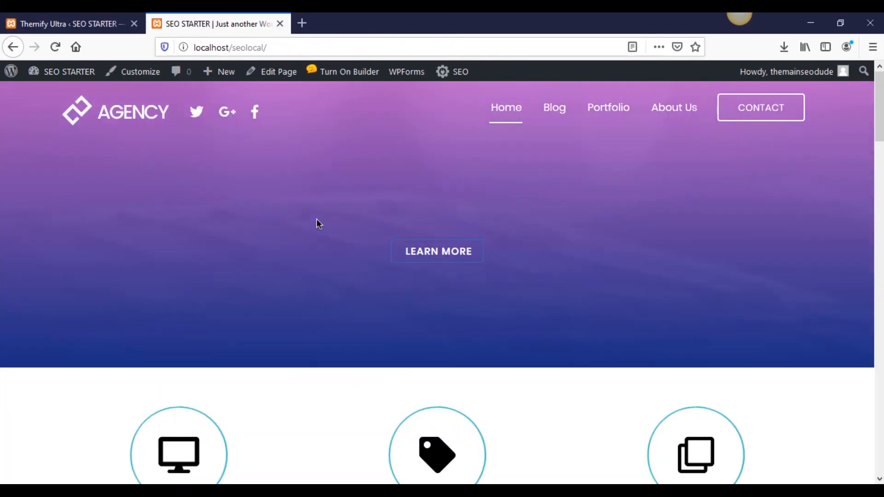